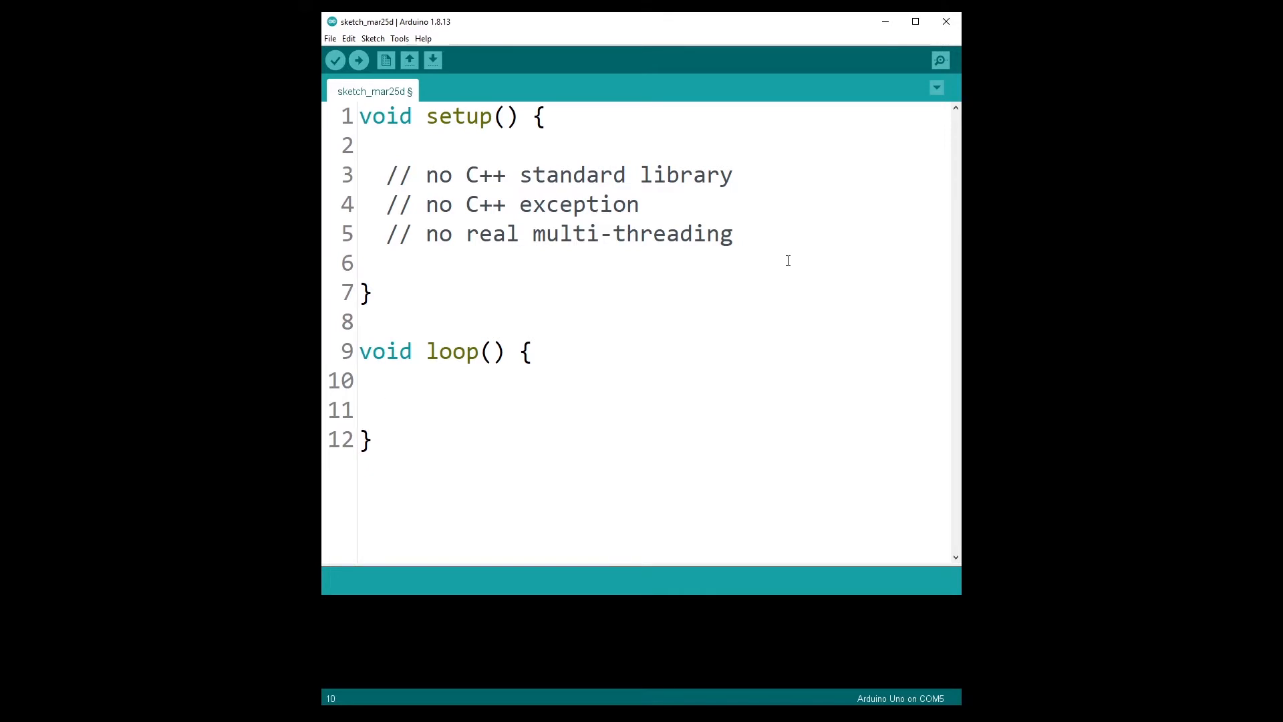
Step: Open the 'program' sketch with the Led class for pin 13 and scroll through it
{"action": "left_click", "coordinate": [388, 380]}
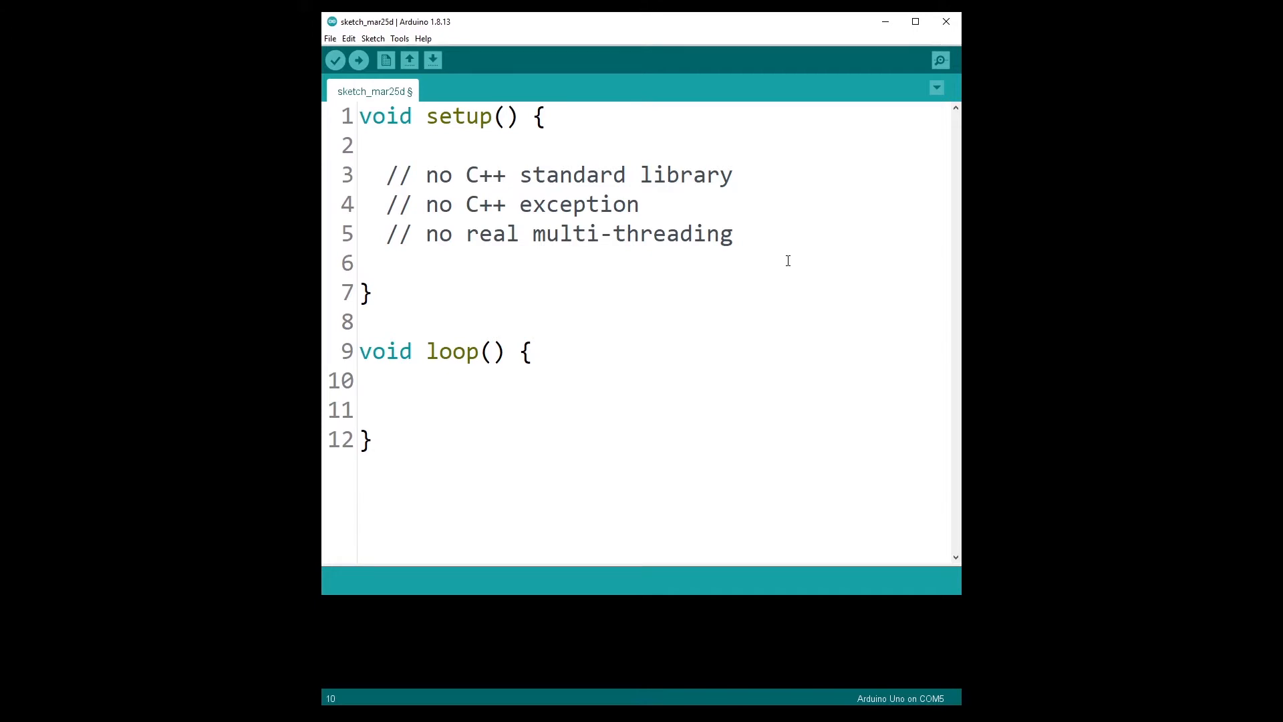
{"action": "left_click", "coordinate": [385, 380]}
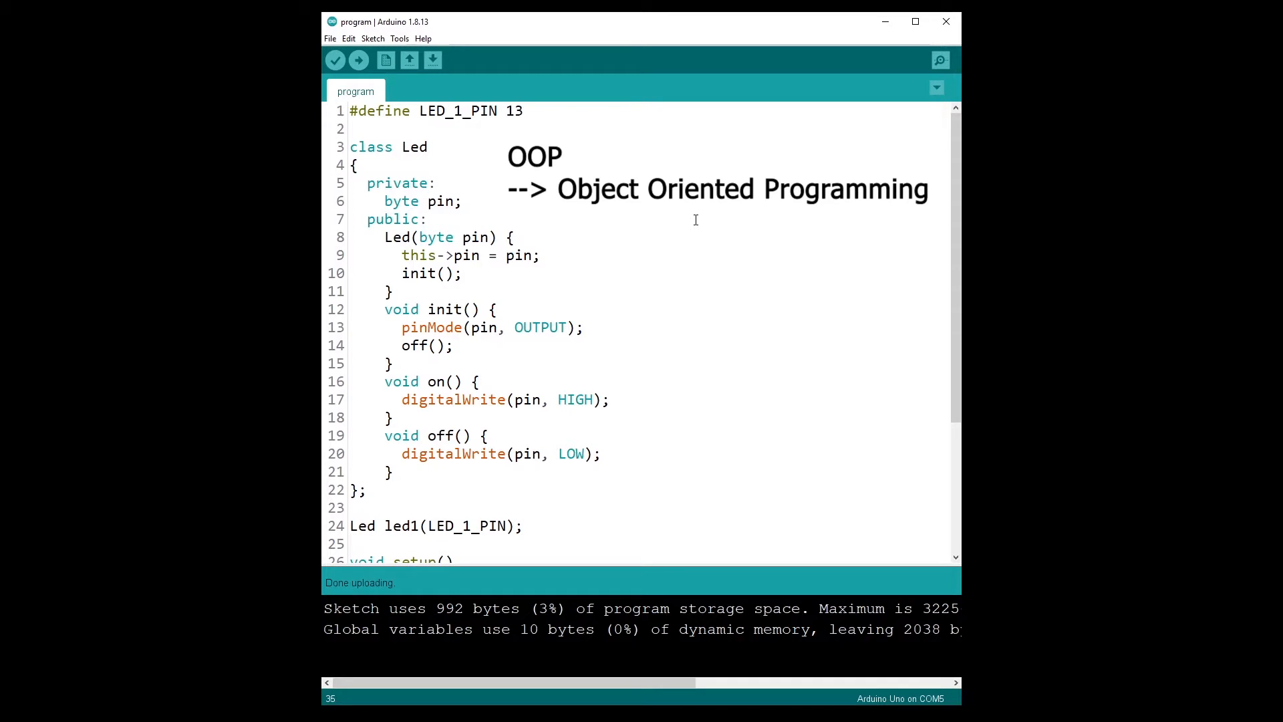
{"action": "scroll", "scroll_direction": "down", "scroll_amount": 3}
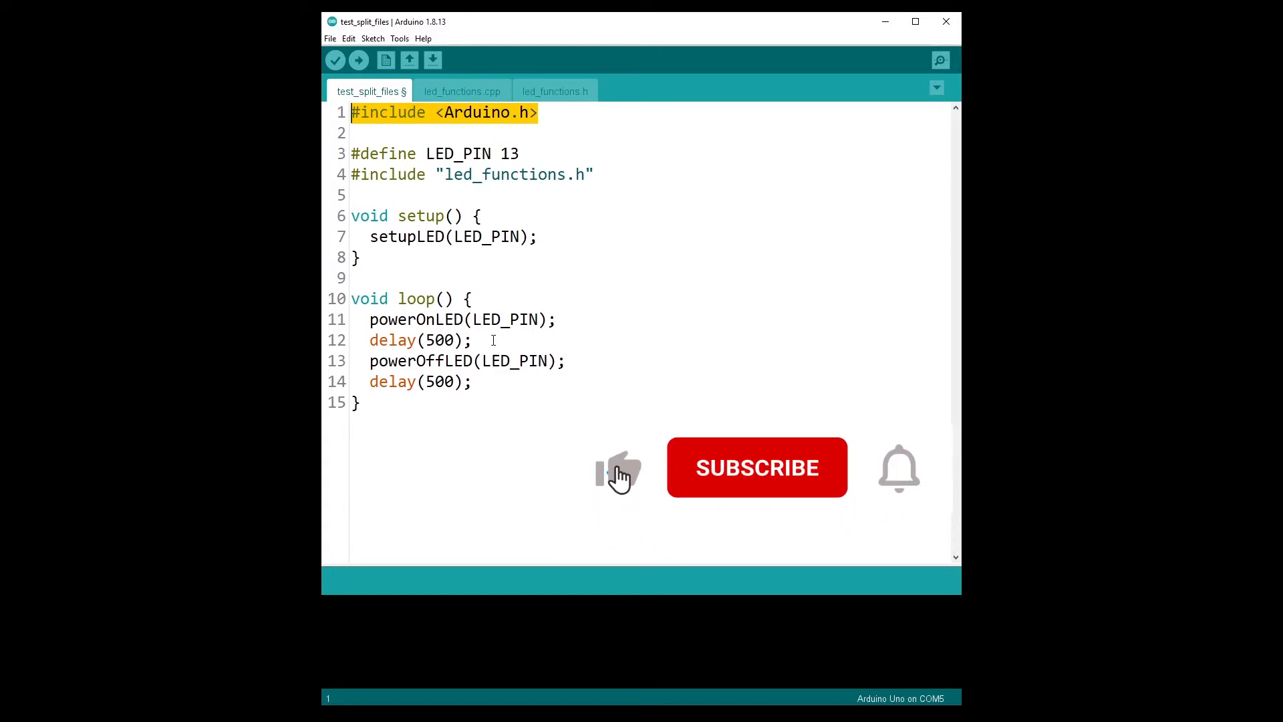
Step: Select and delete the '#include <Arduino.h>' line in test_split_files
{"action": "left_click", "coordinate": [757, 467]}
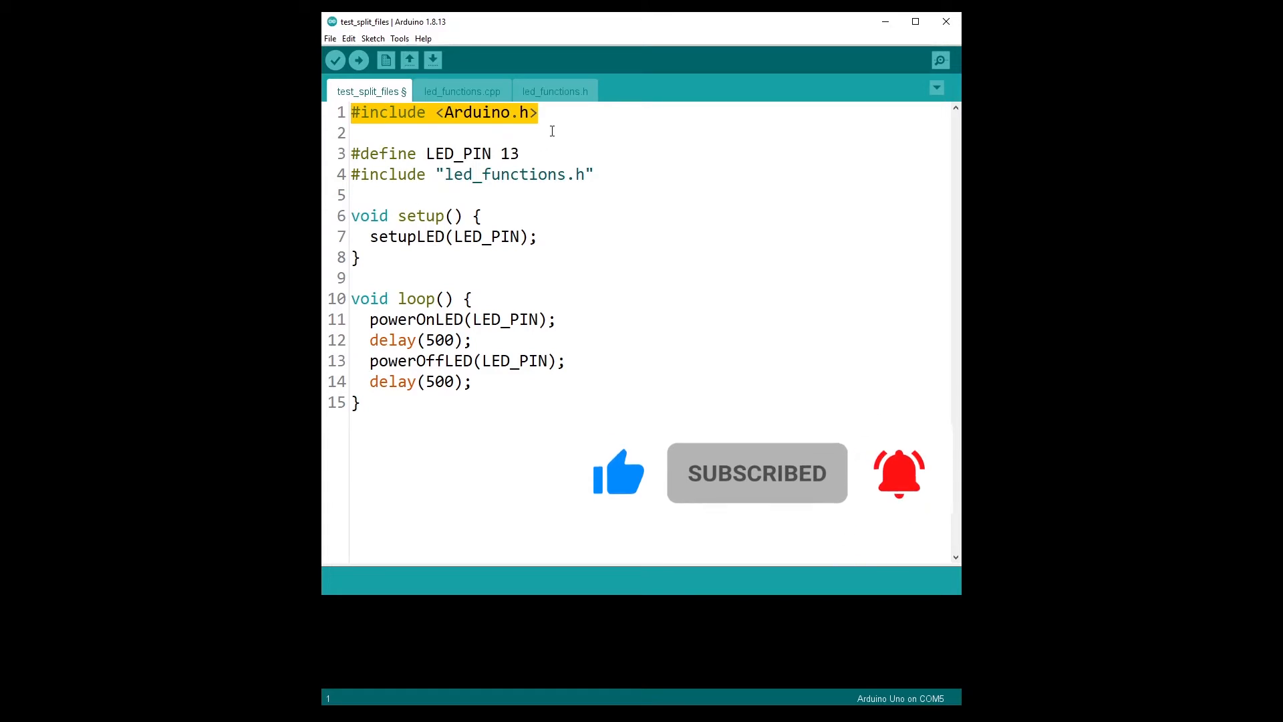
{"action": "left_click", "coordinate": [540, 114]}
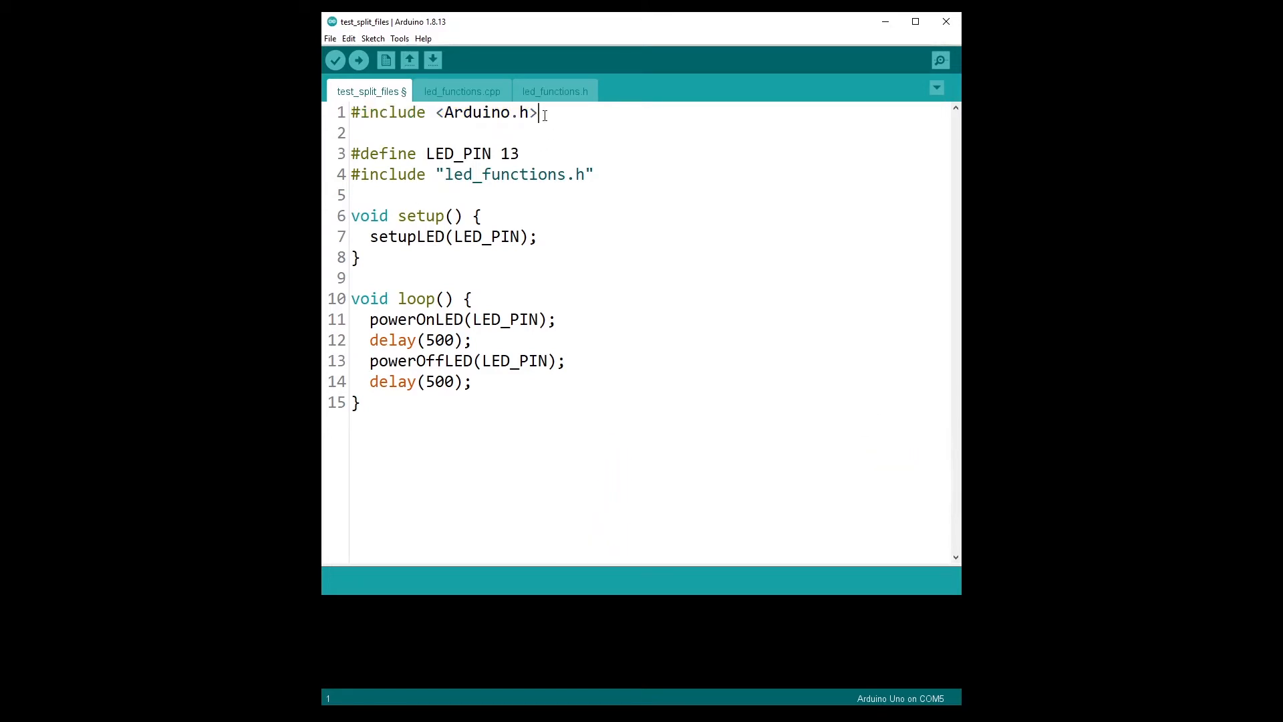
{"action": "mouse_move", "coordinate": [508, 120]}
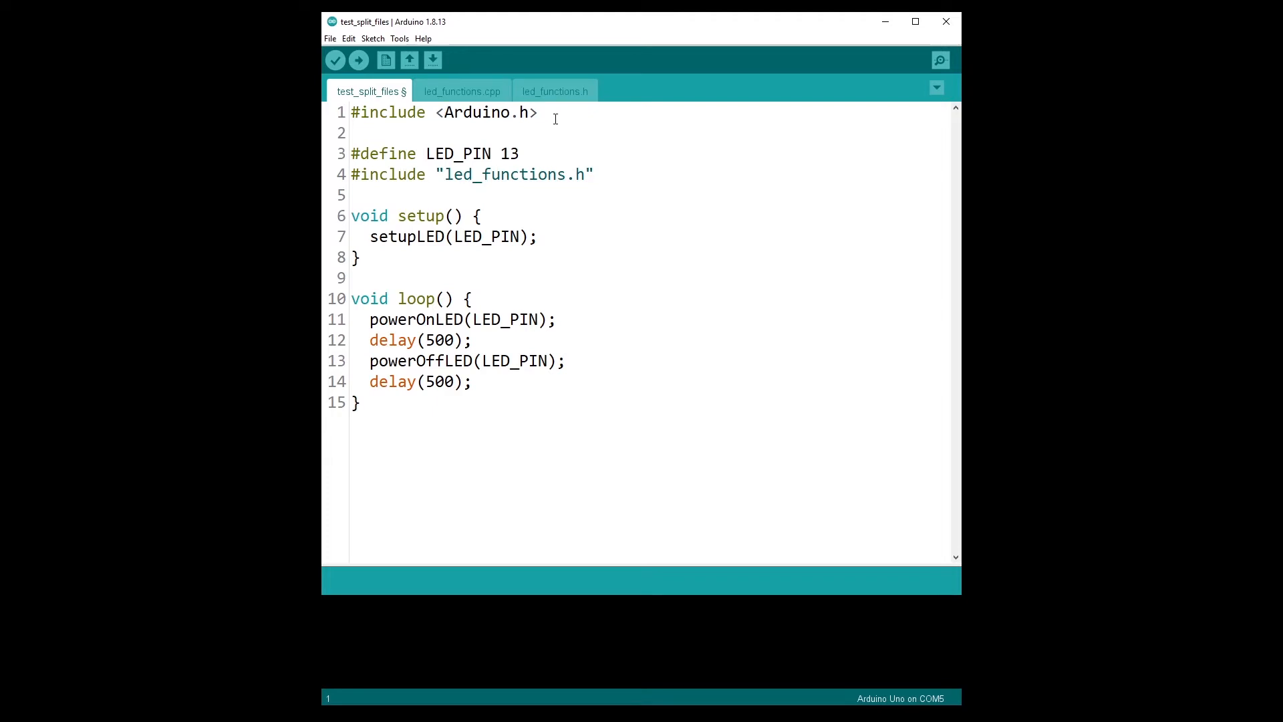
{"action": "double_click", "coordinate": [526, 112]}
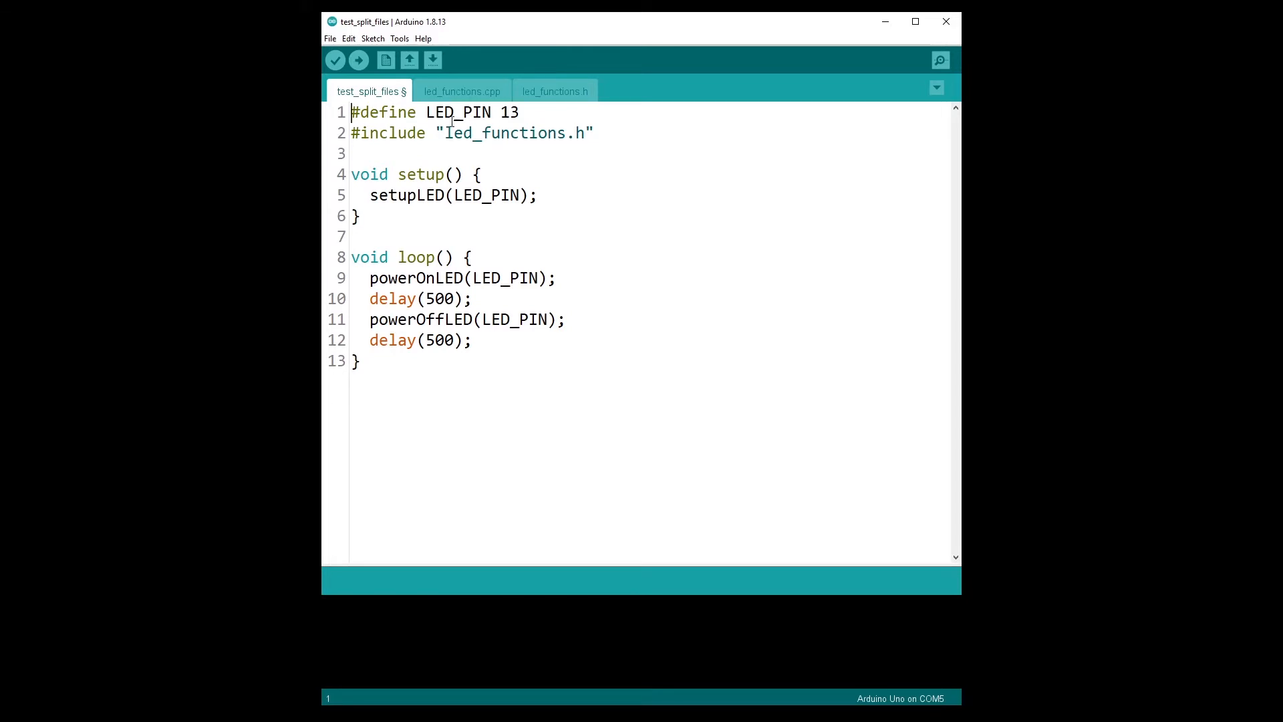
{"action": "left_click", "coordinate": [555, 91]}
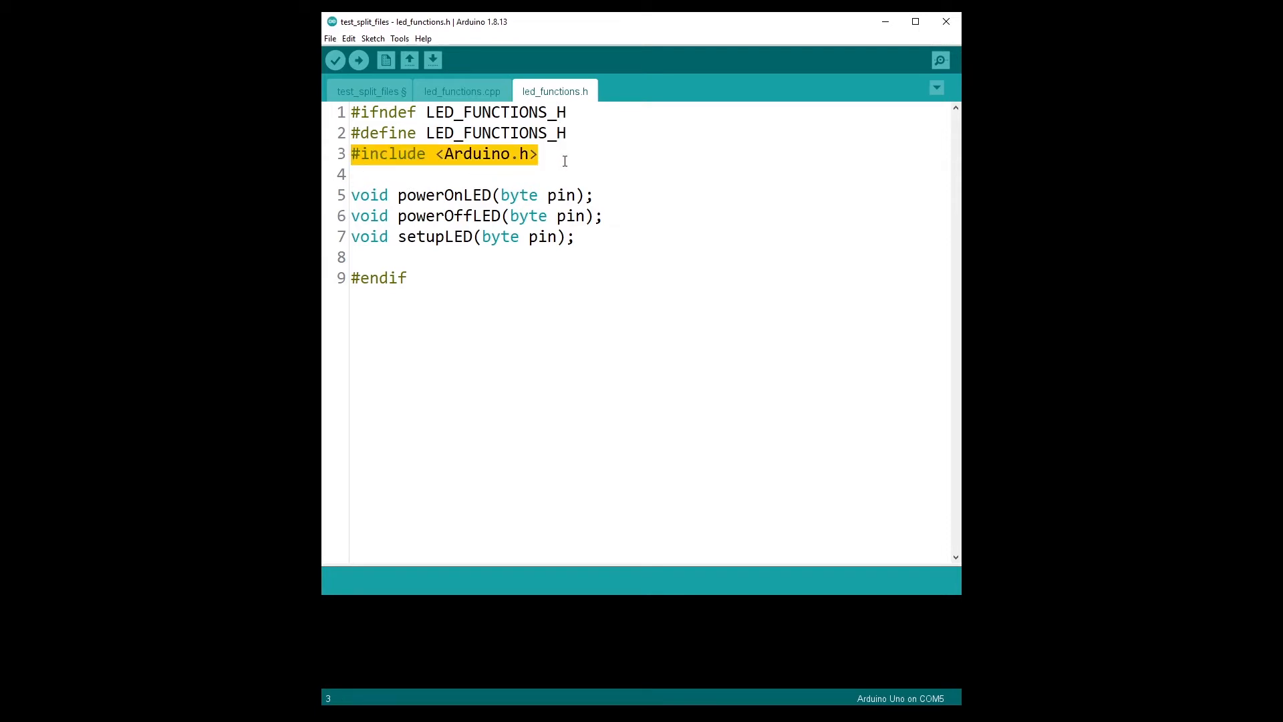
{"action": "left_click", "coordinate": [565, 154]}
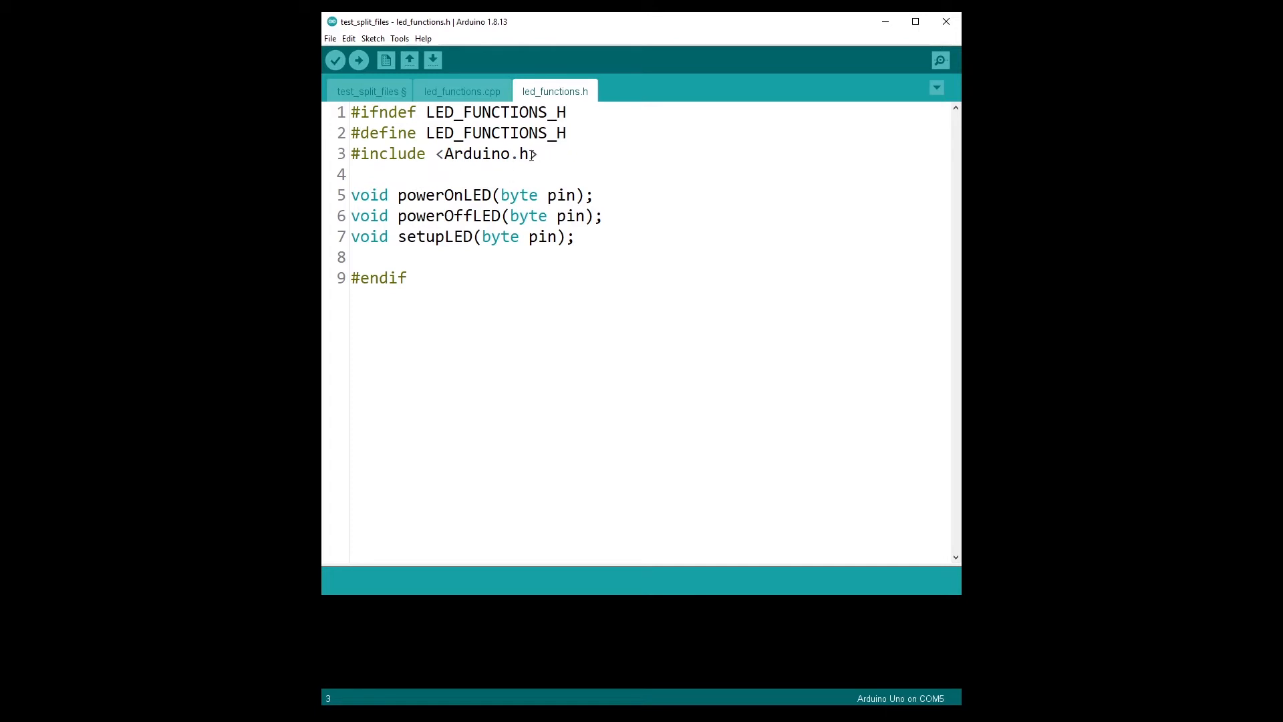
{"action": "type", "text": ">"}
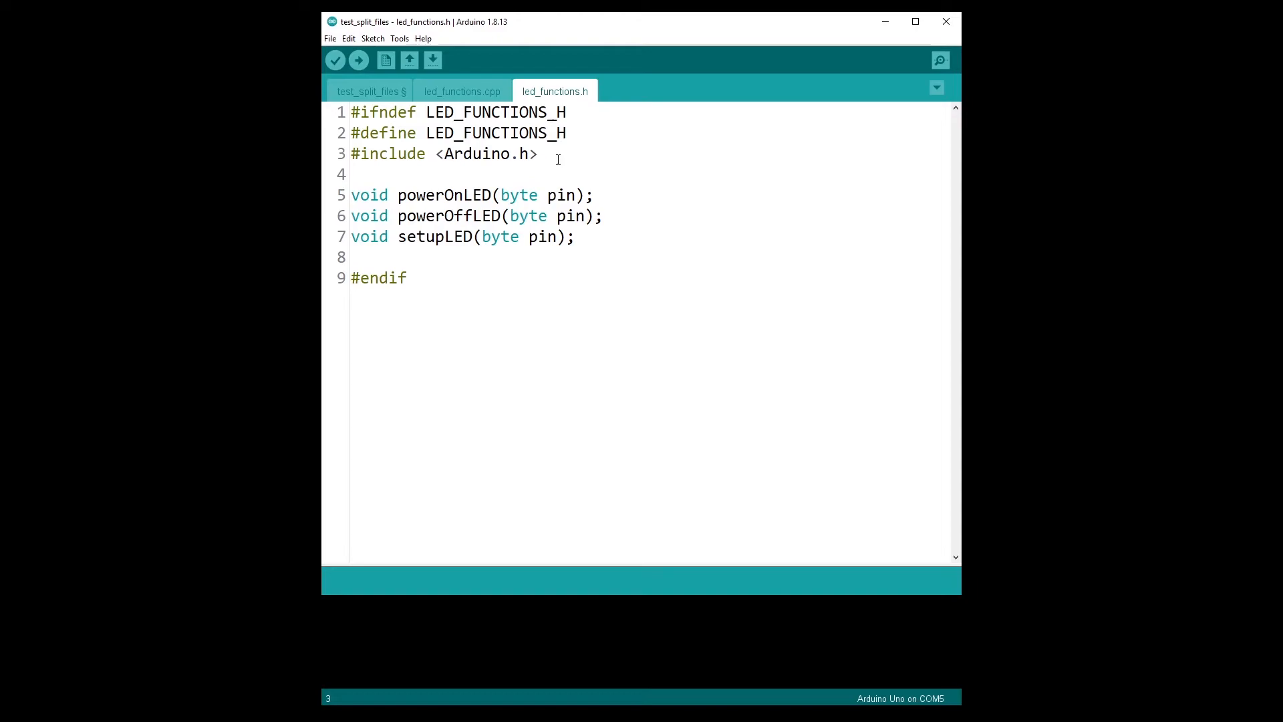
{"action": "left_click", "coordinate": [369, 90]}
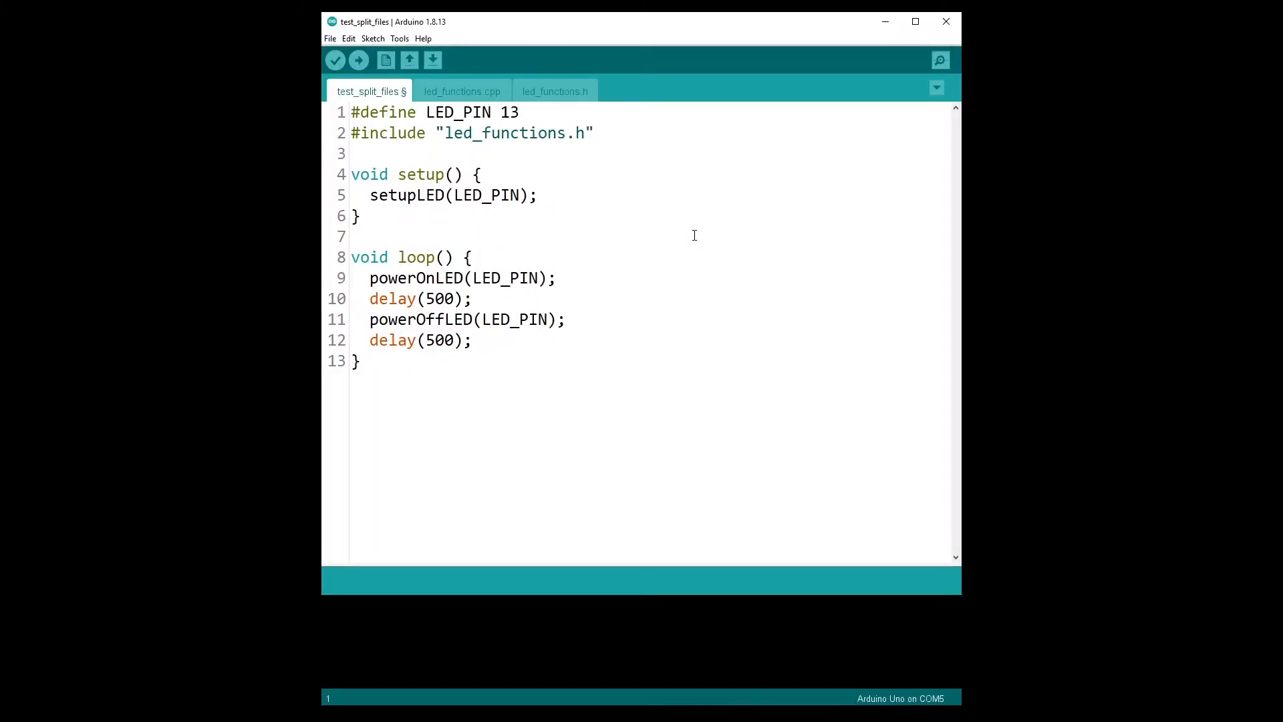
{"action": "type", "text": "int main()"}
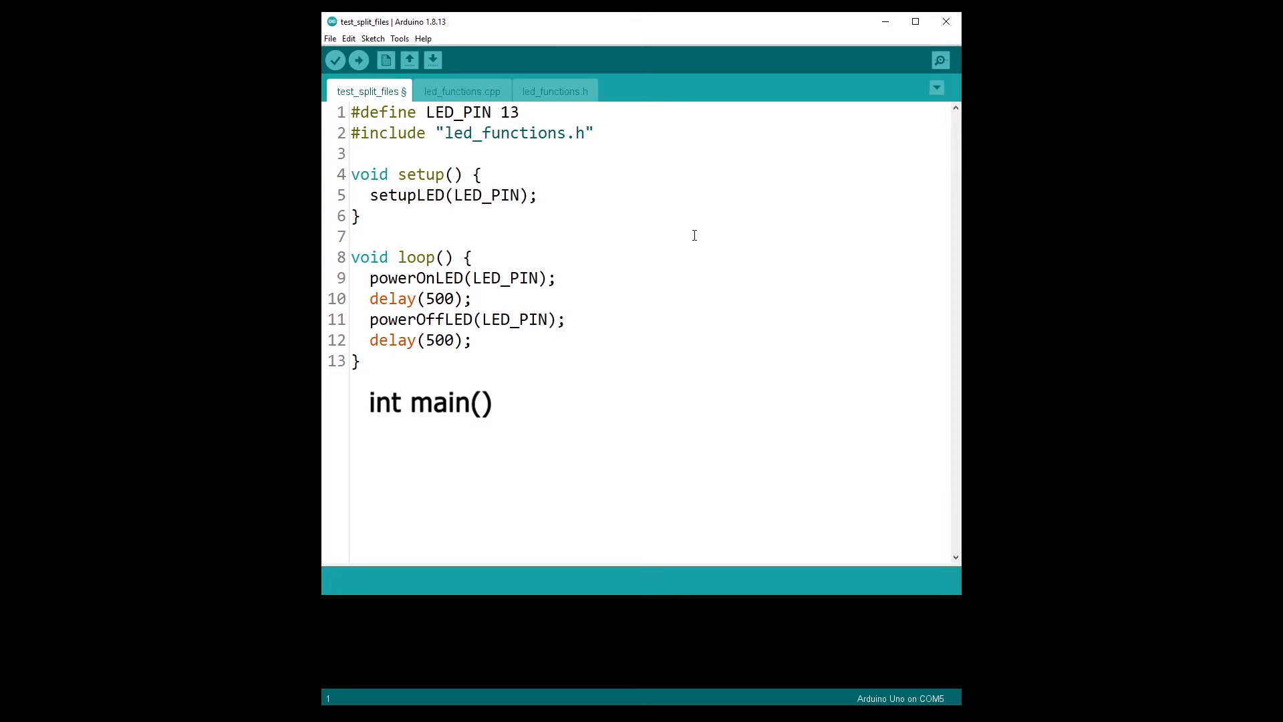
{"action": "mouse_move", "coordinate": [688, 218]}
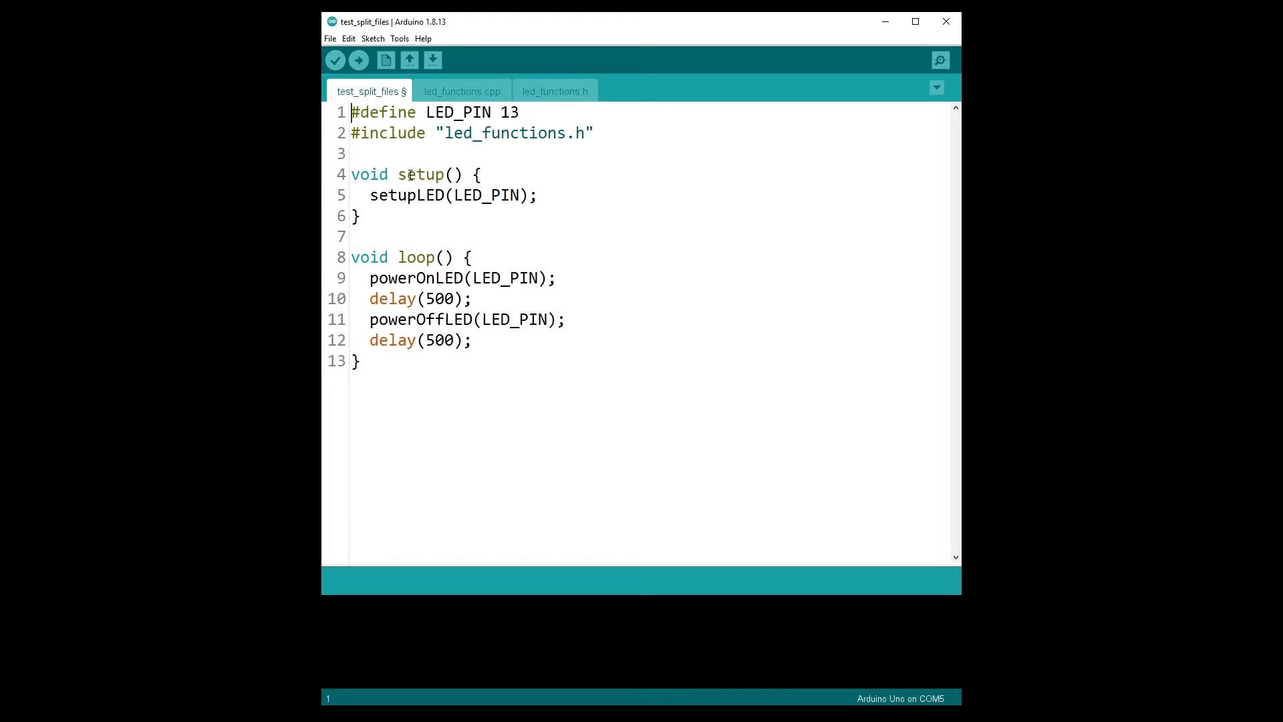
{"action": "left_click_drag", "start_coordinate": [351, 175], "coordinate": [464, 174]}
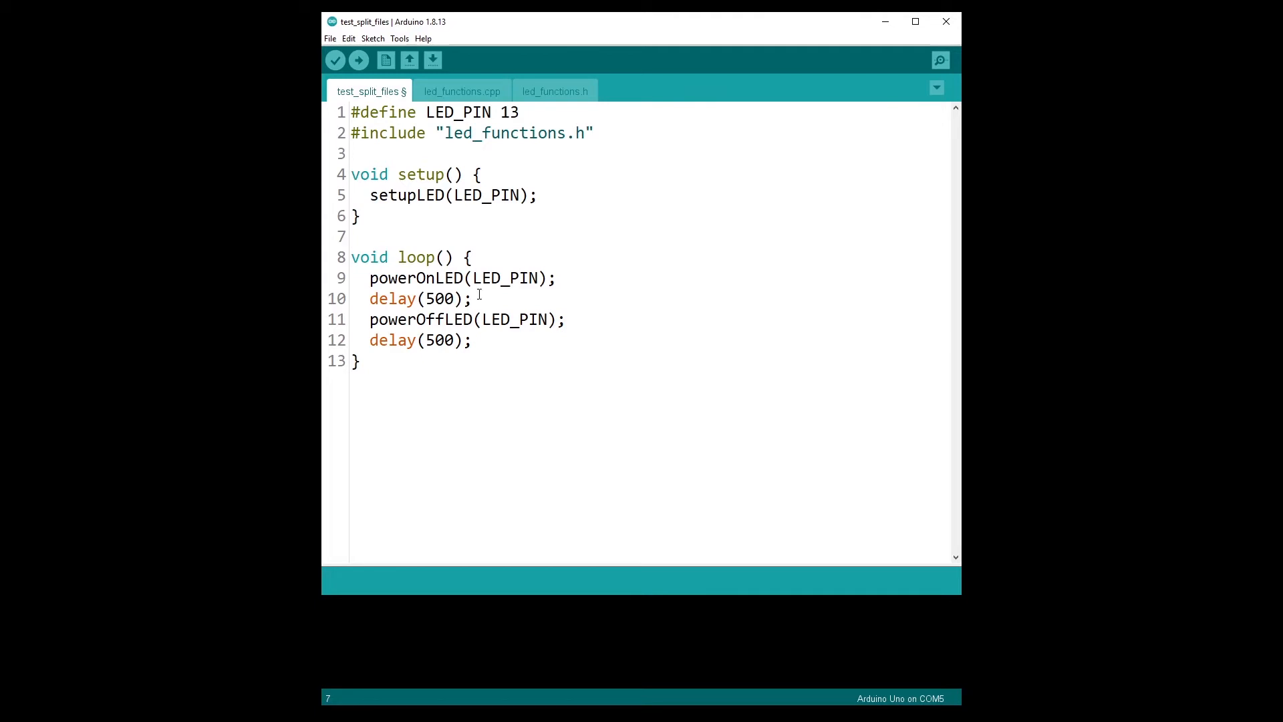
{"action": "mouse_move", "coordinate": [390, 403]}
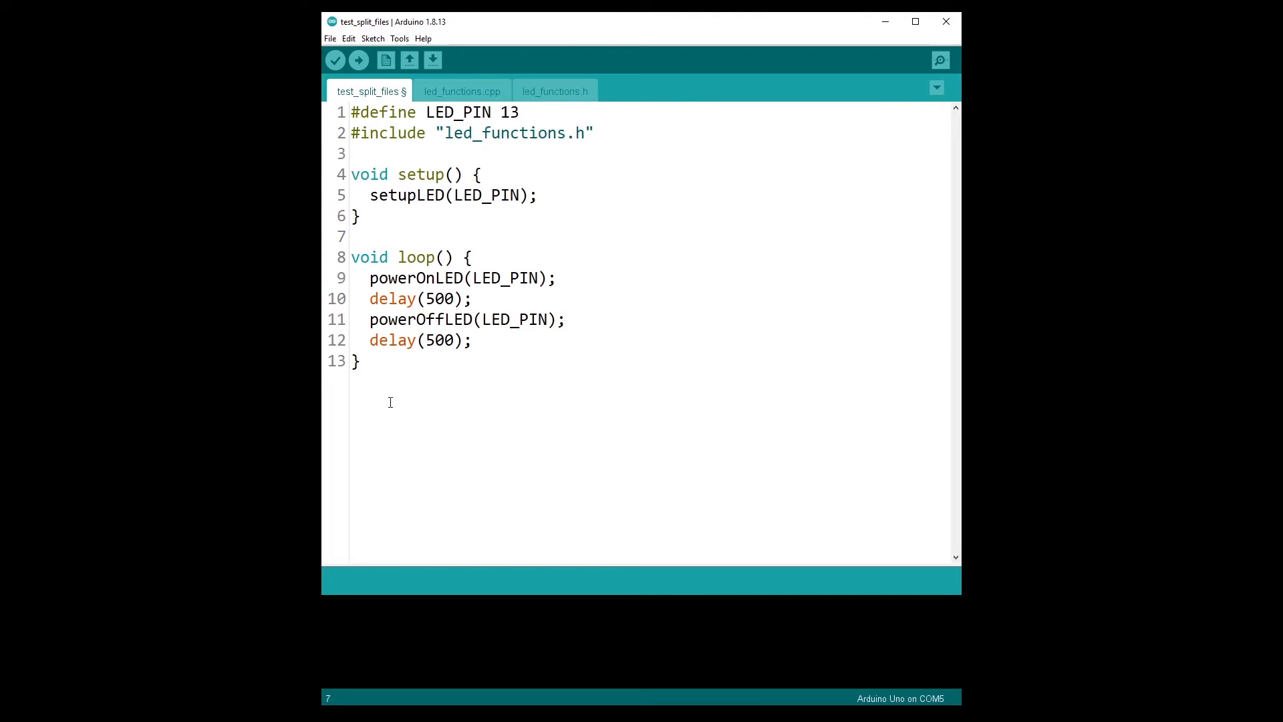
{"action": "mouse_move", "coordinate": [580, 255]}
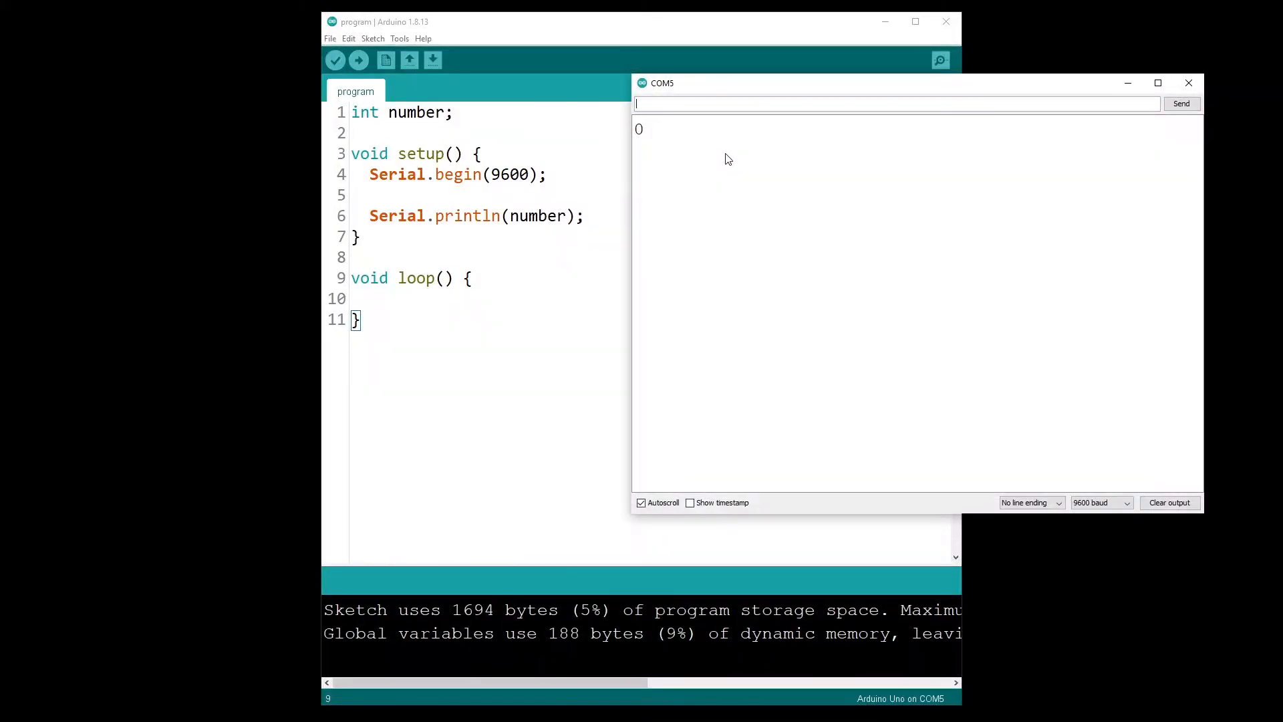
{"action": "mouse_move", "coordinate": [696, 163]}
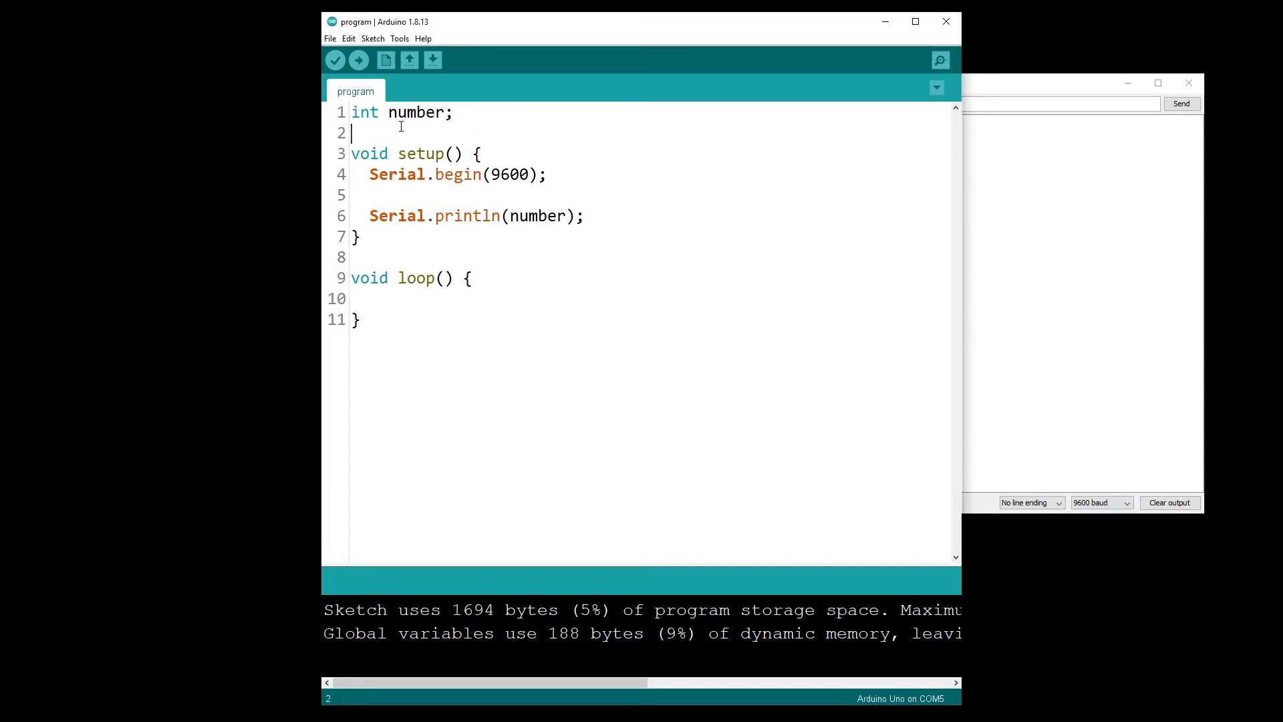
Step: Add ' = 0' after number on line 1, then remove it again
{"action": "left_click", "coordinate": [444, 112]}
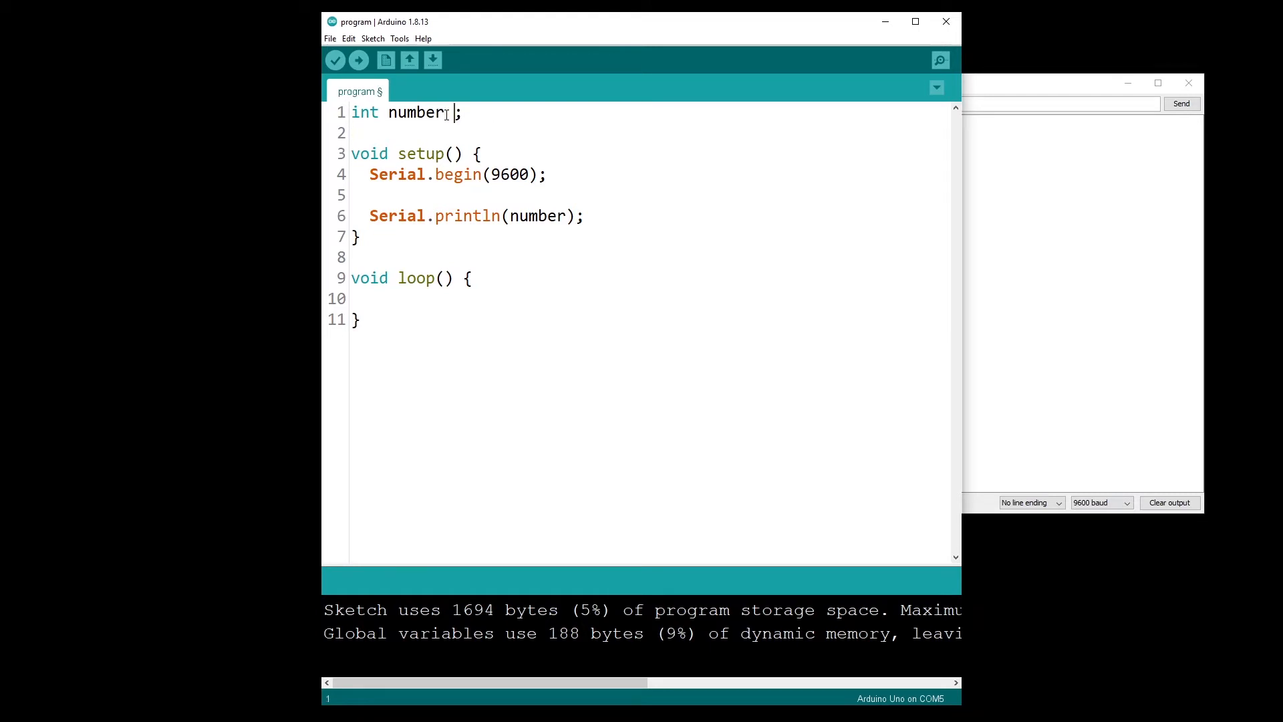
{"action": "type", "text": "= 0"}
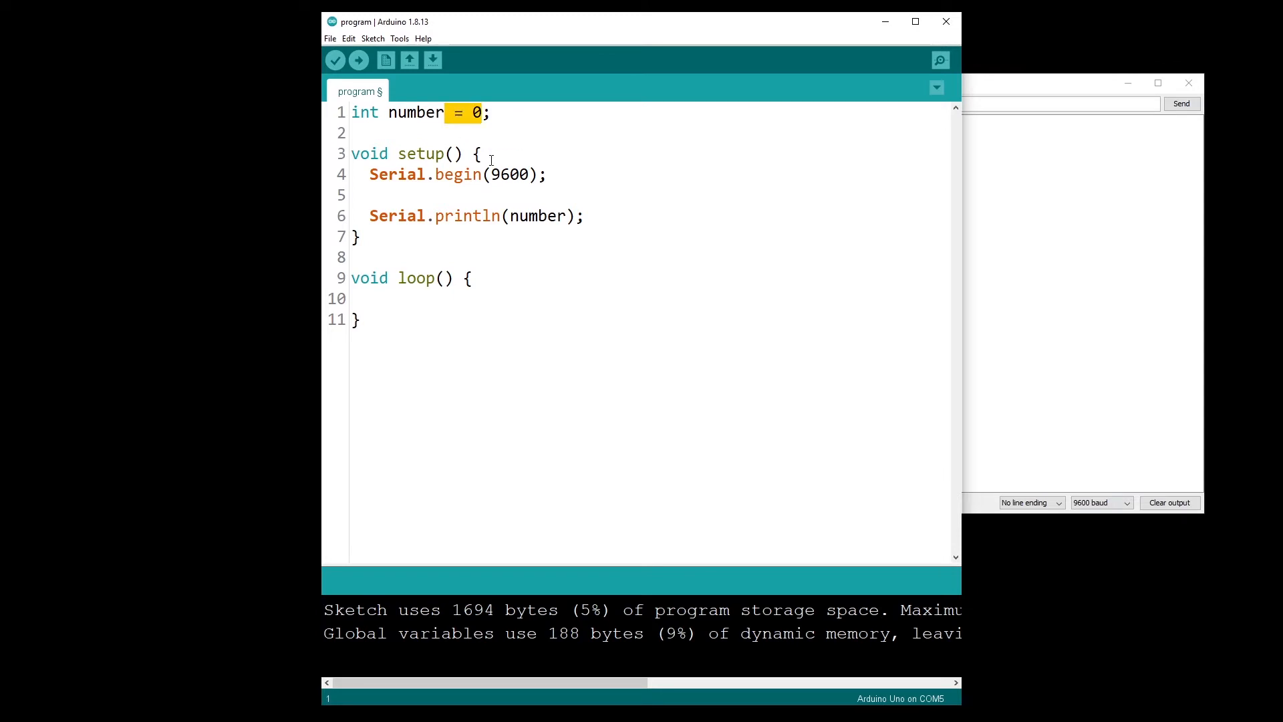
{"action": "key", "text": "Delete"}
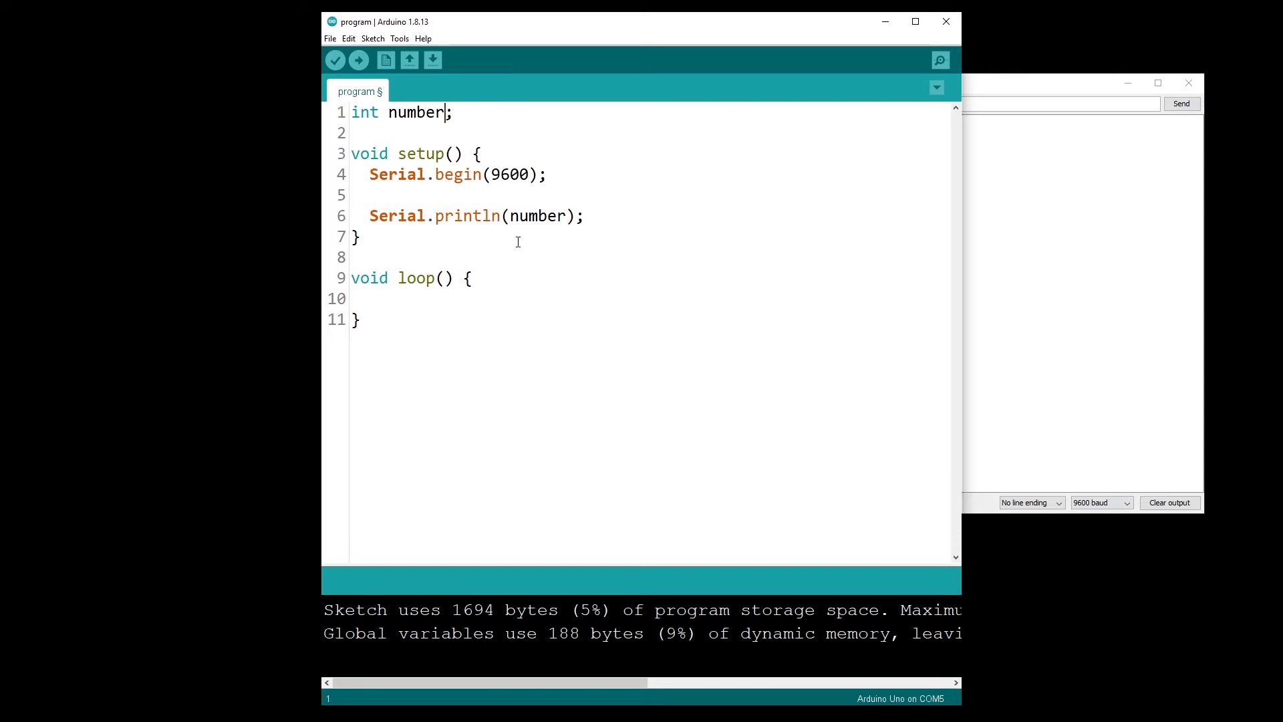
{"action": "mouse_move", "coordinate": [487, 119]}
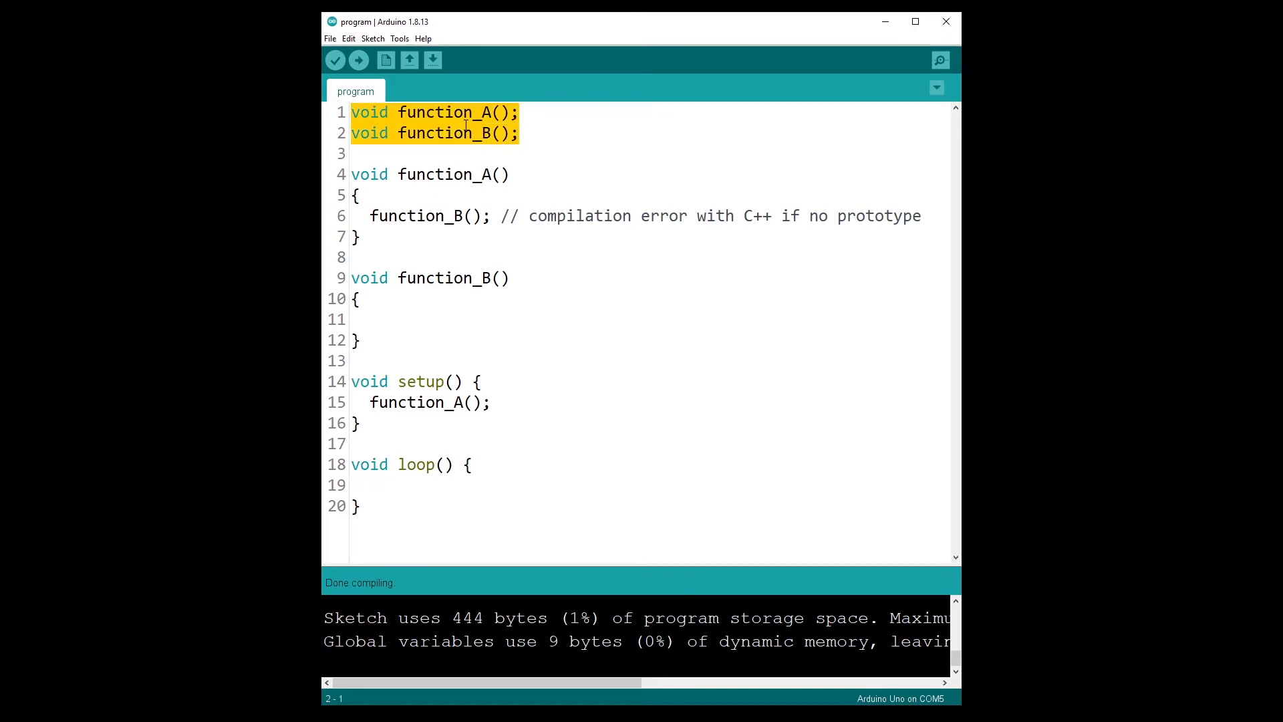
Step: Delete the function_A and function_B prototypes and verify the sketch compiles
{"action": "key", "text": "Delete"}
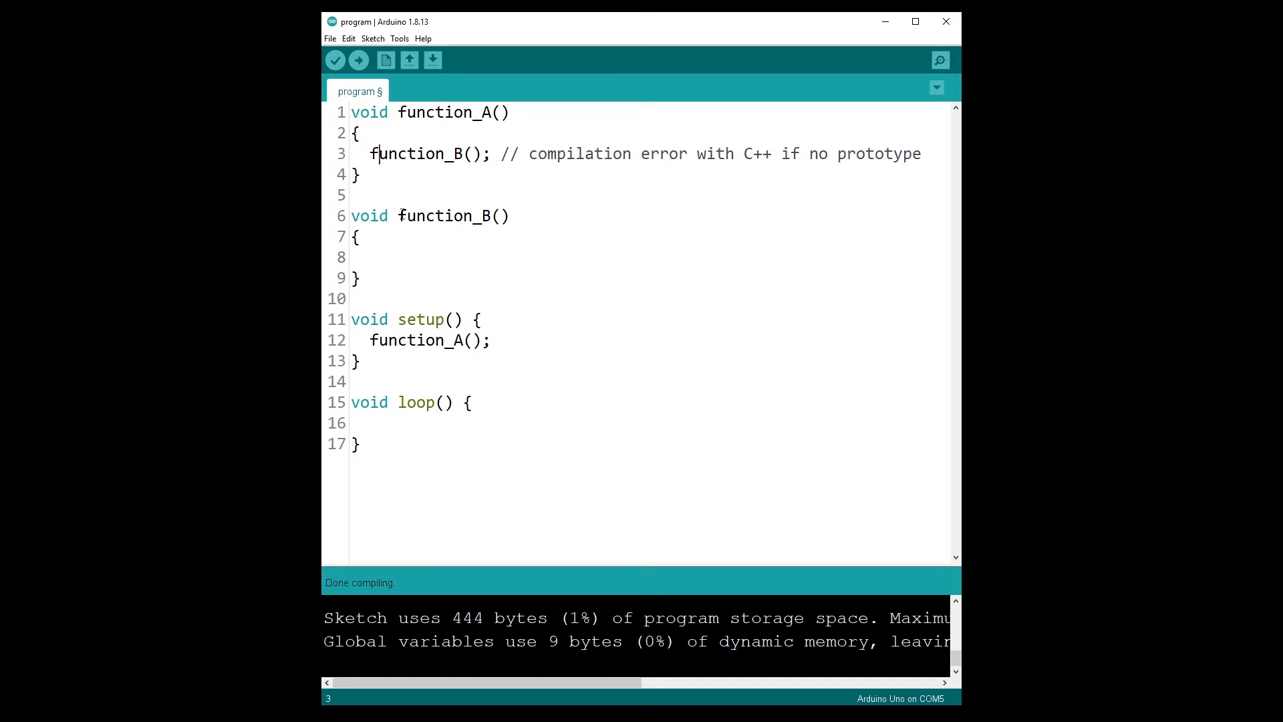
{"action": "left_click", "coordinate": [436, 112]}
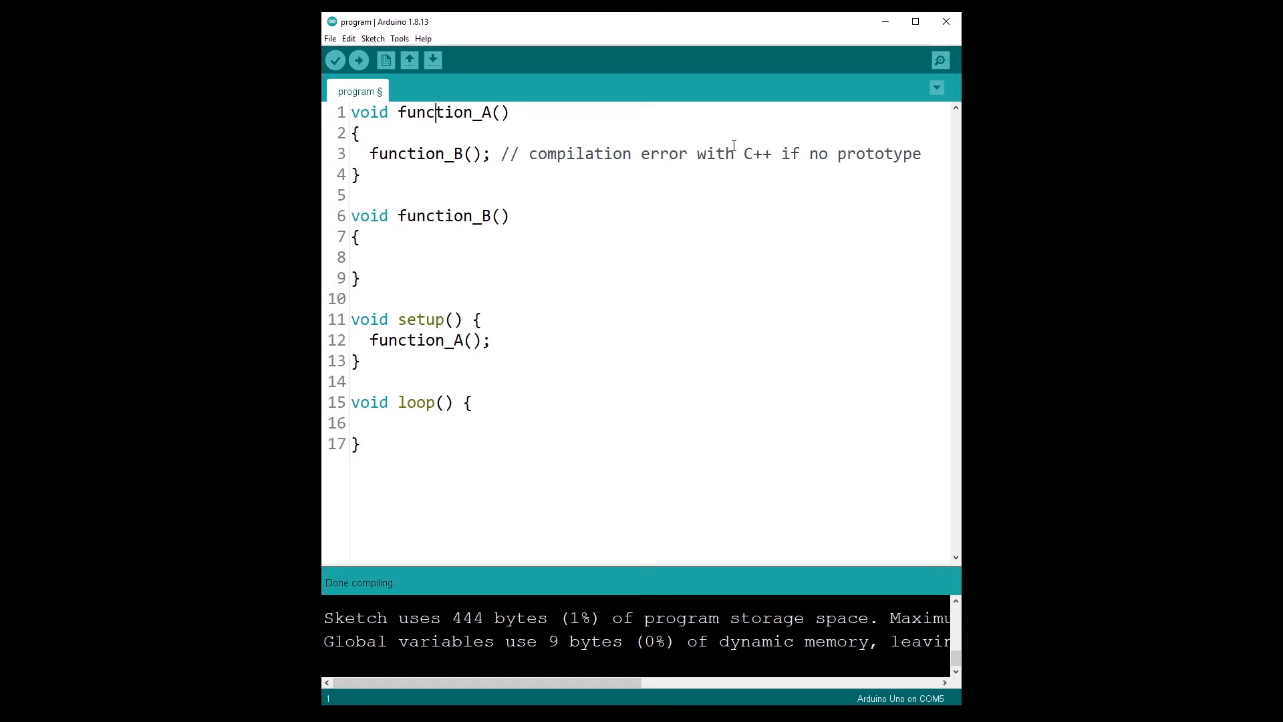
{"action": "left_click", "coordinate": [336, 61]}
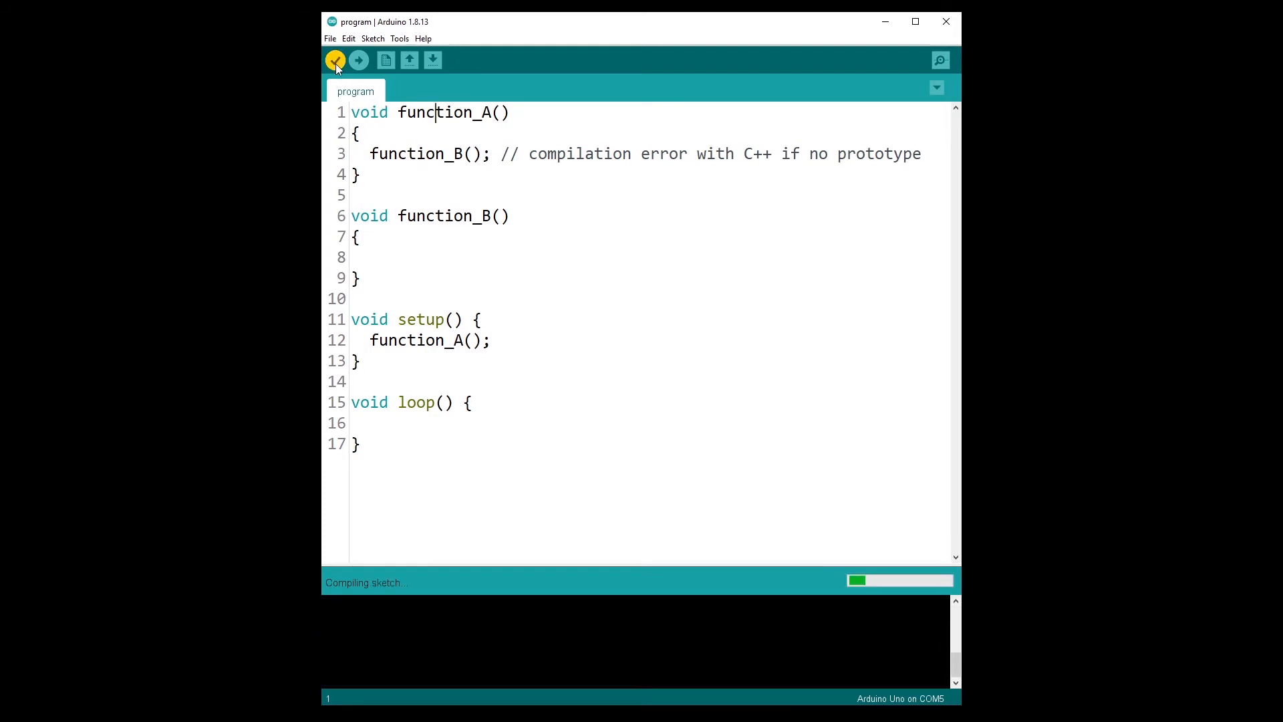
{"action": "left_click", "coordinate": [335, 60]}
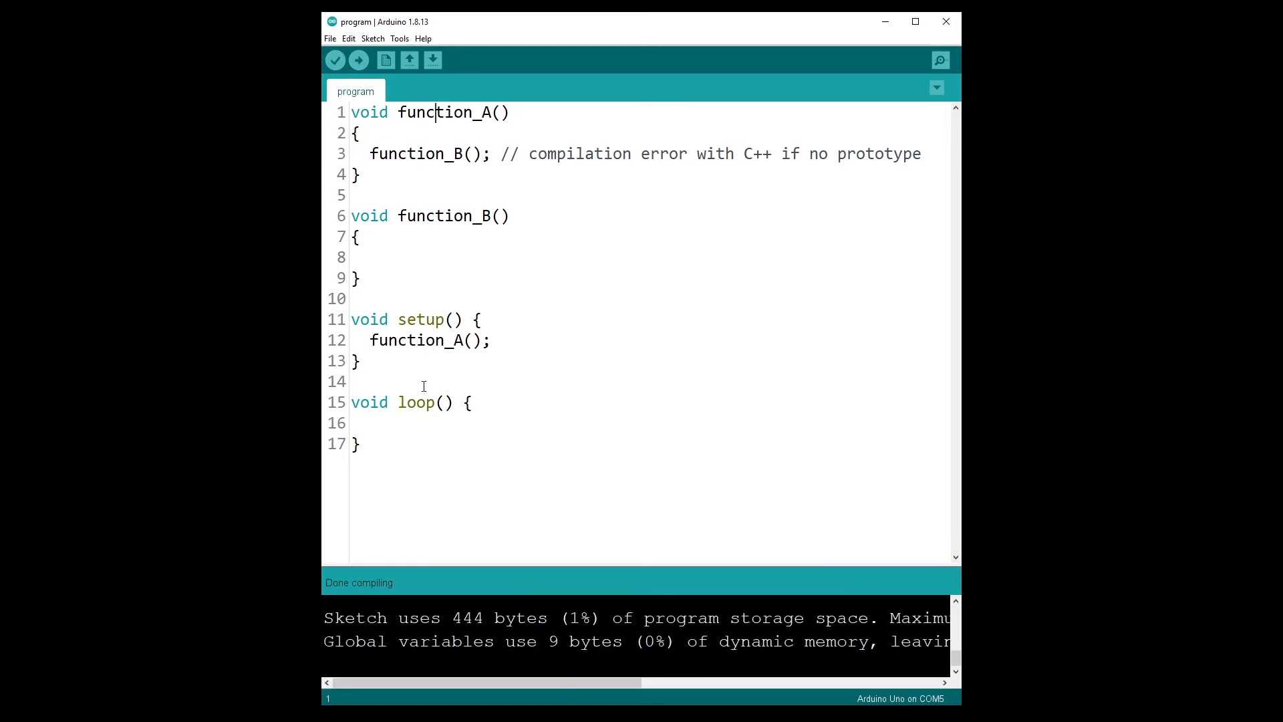
{"action": "mouse_move", "coordinate": [602, 257]}
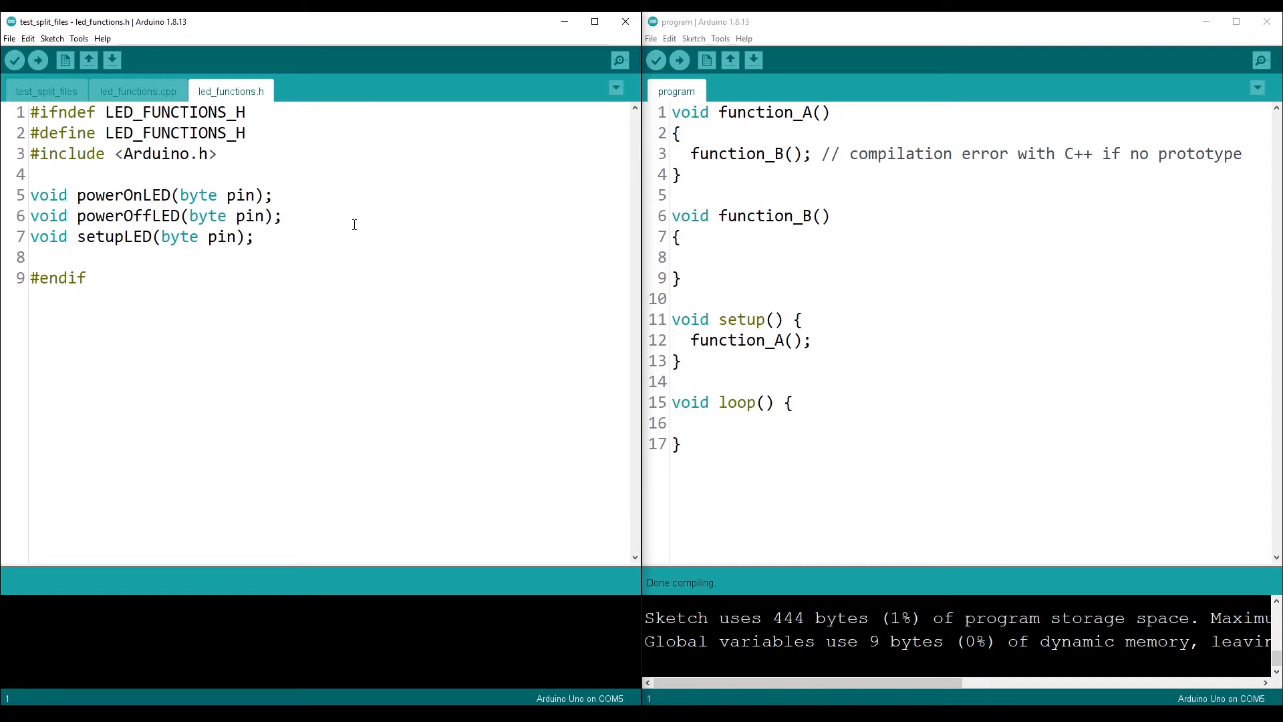
Step: Review led_functions.h and led_functions.cpp, then return to the test_split_files tab
{"action": "left_click_drag", "start_coordinate": [30, 195], "coordinate": [254, 237]}
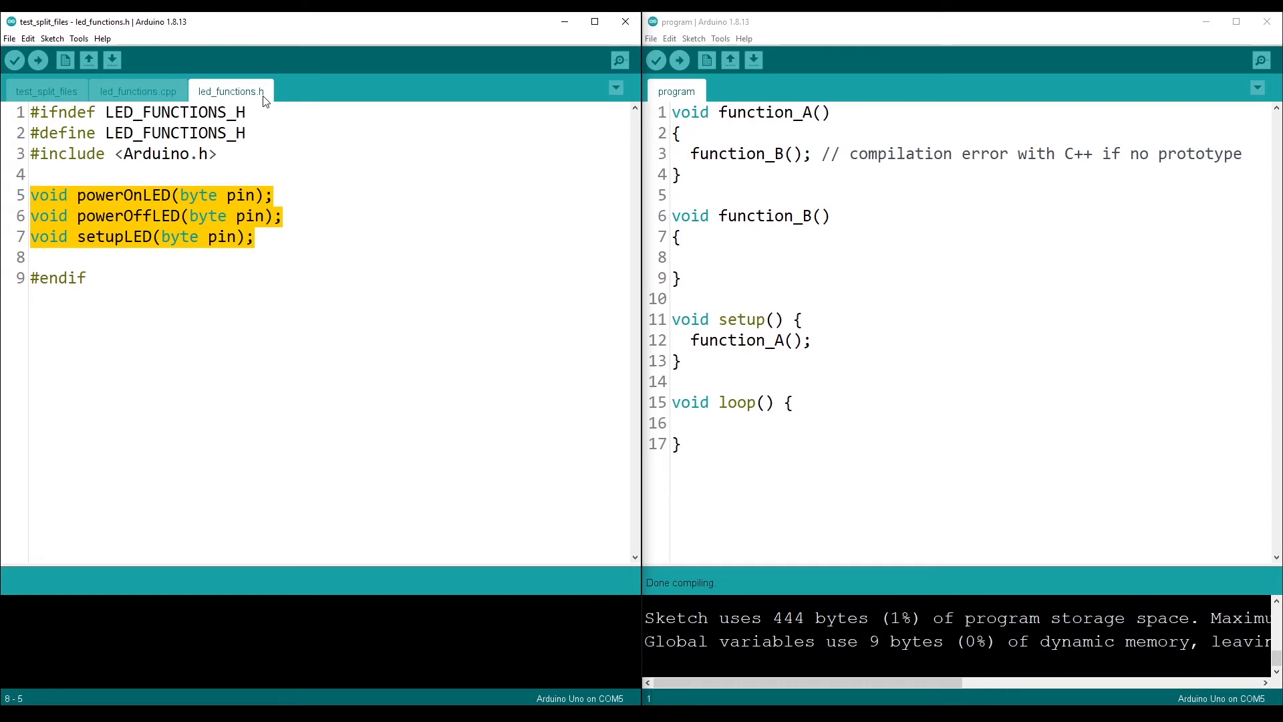
{"action": "left_click", "coordinate": [247, 195]}
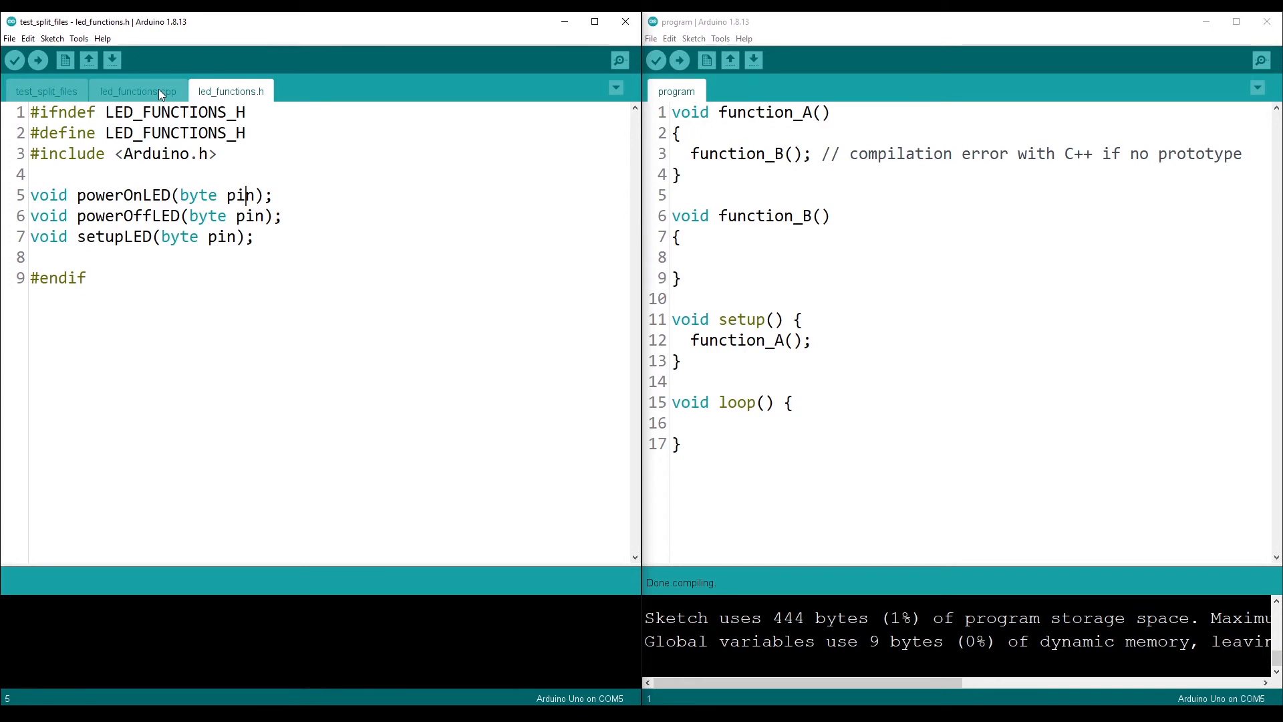
{"action": "left_click", "coordinate": [139, 91]}
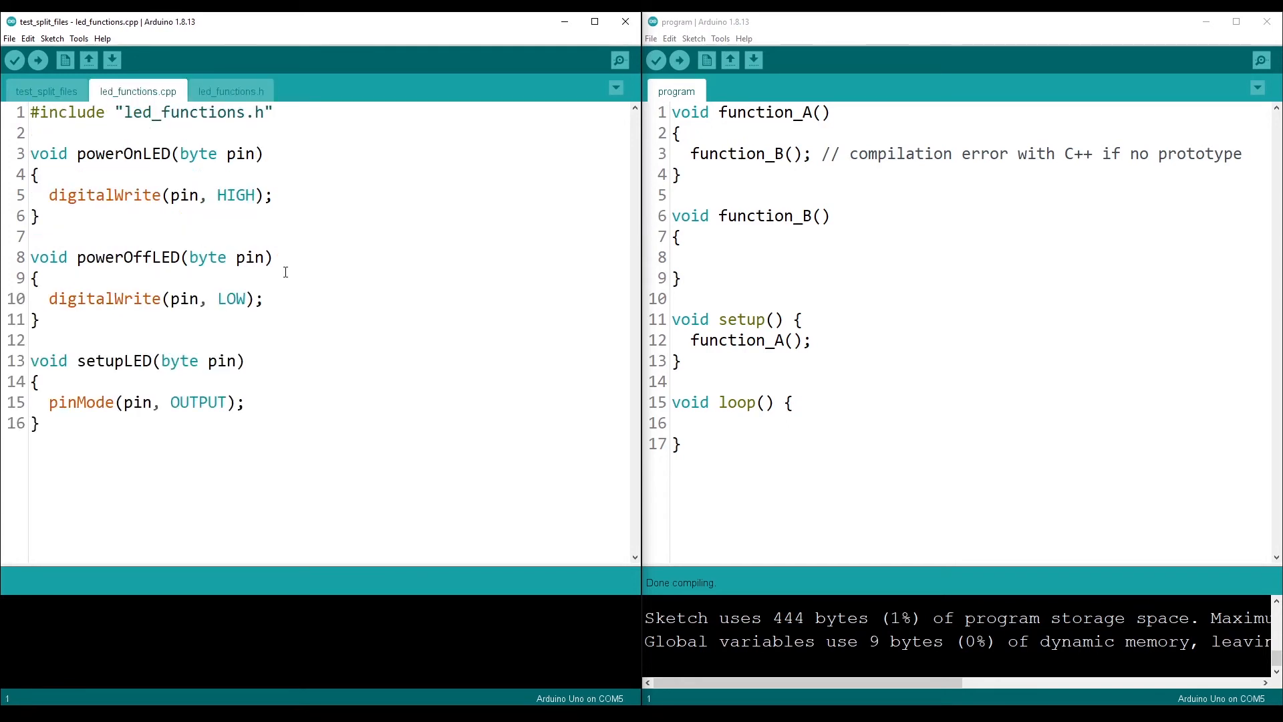
{"action": "mouse_move", "coordinate": [166, 102]}
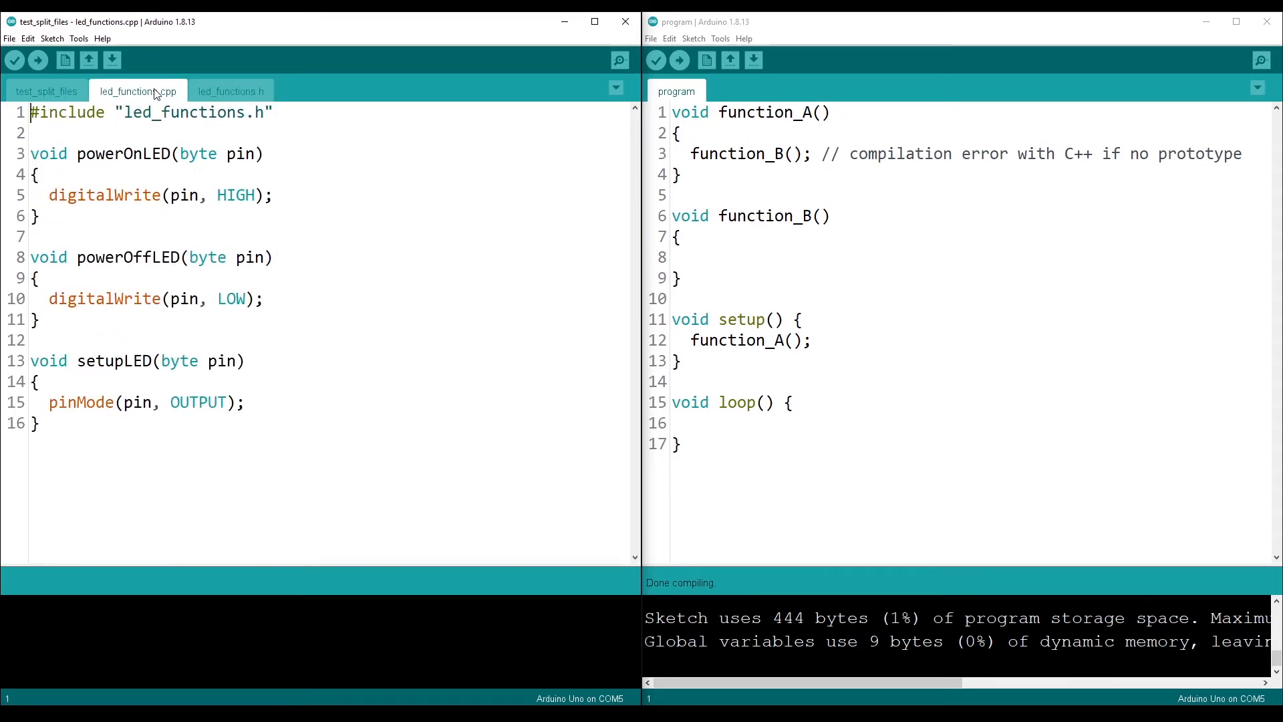
{"action": "left_click", "coordinate": [47, 91]}
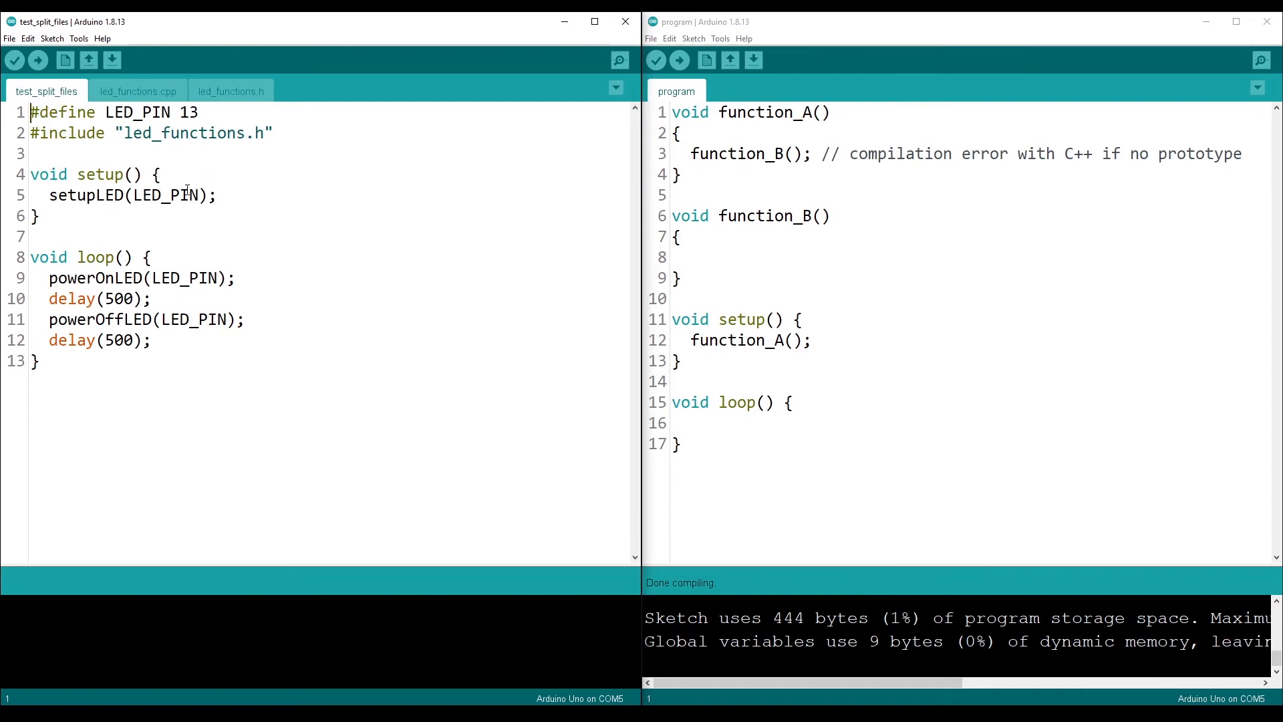
{"action": "double_click", "coordinate": [184, 133]}
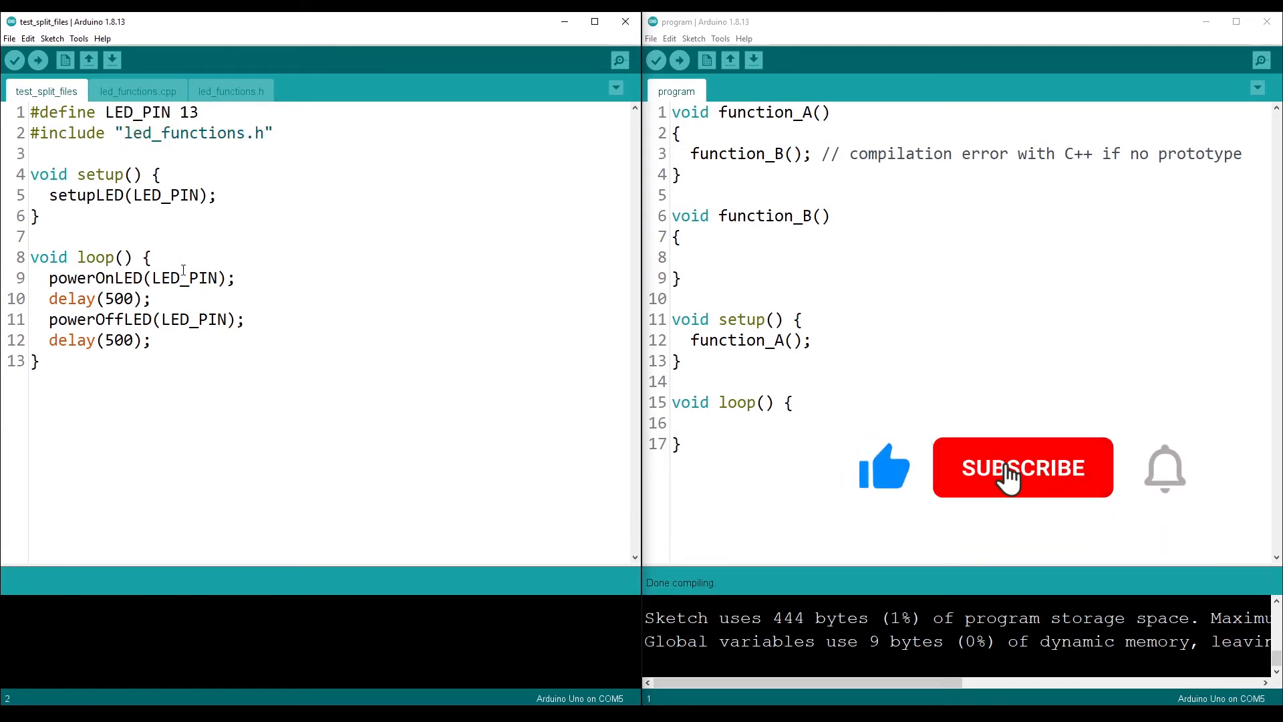
{"action": "left_click", "coordinate": [1022, 468]}
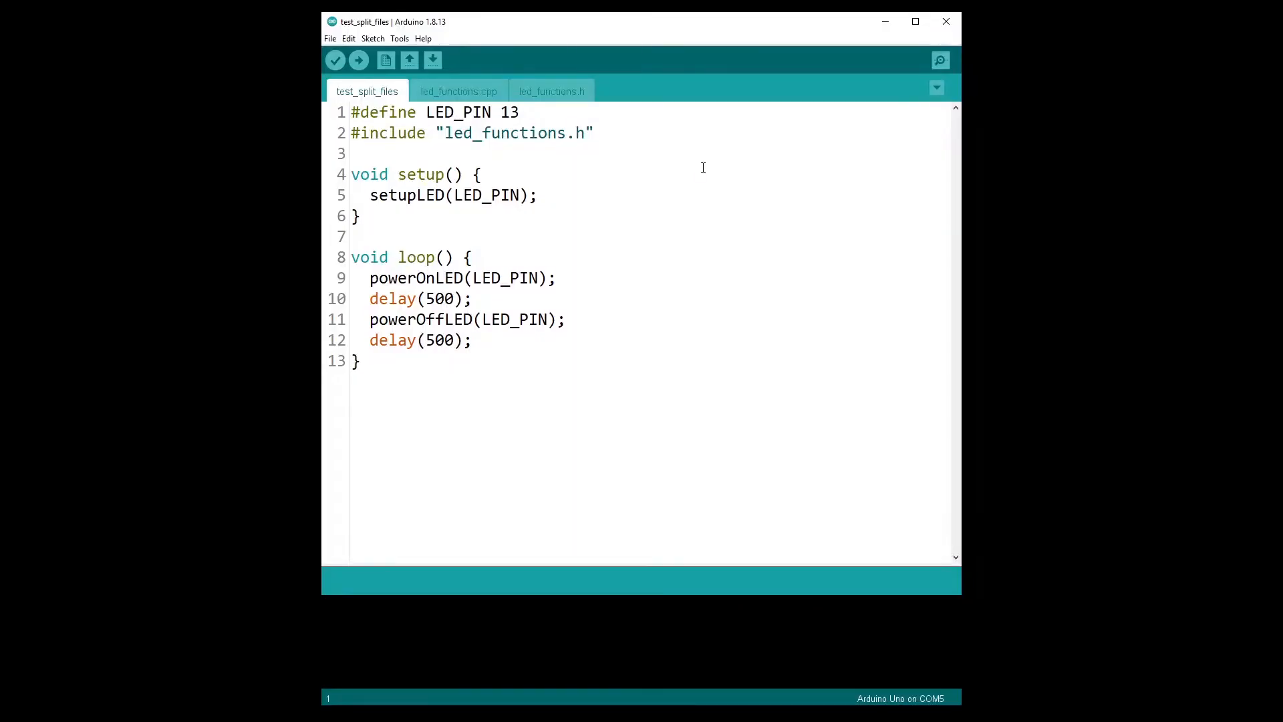
{"action": "mouse_move", "coordinate": [694, 163]}
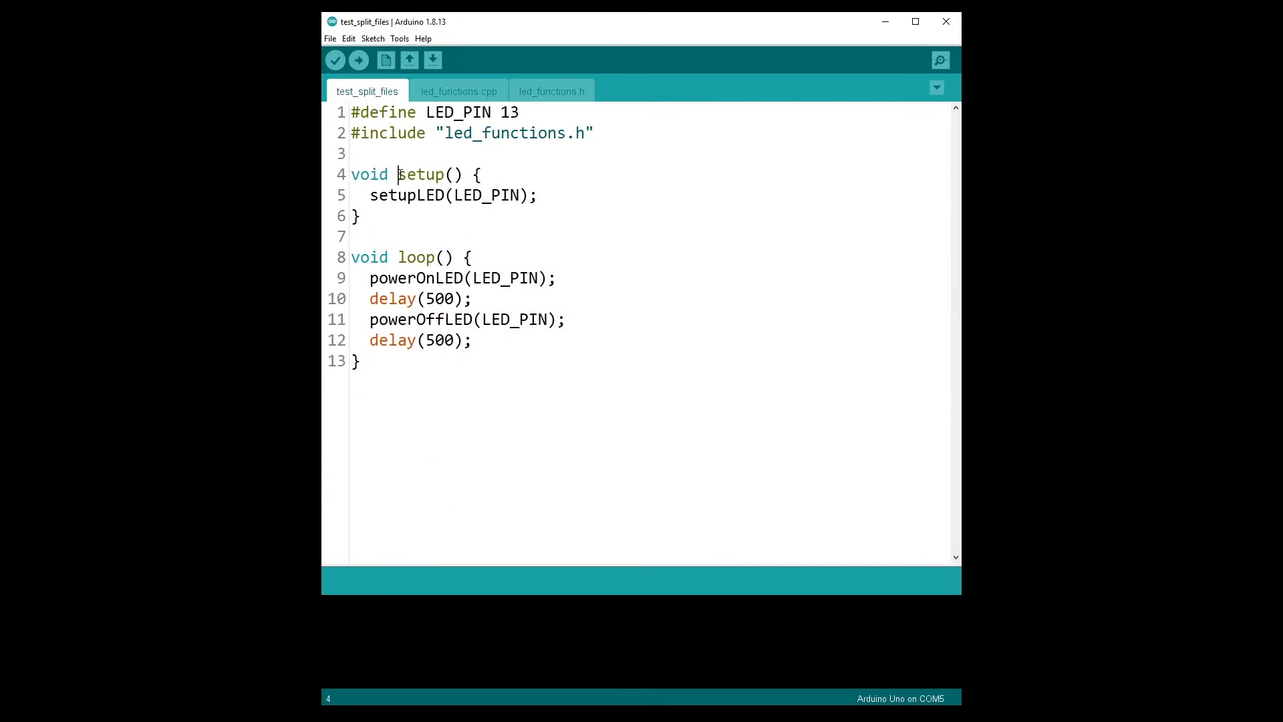
{"action": "left_click", "coordinate": [443, 258]}
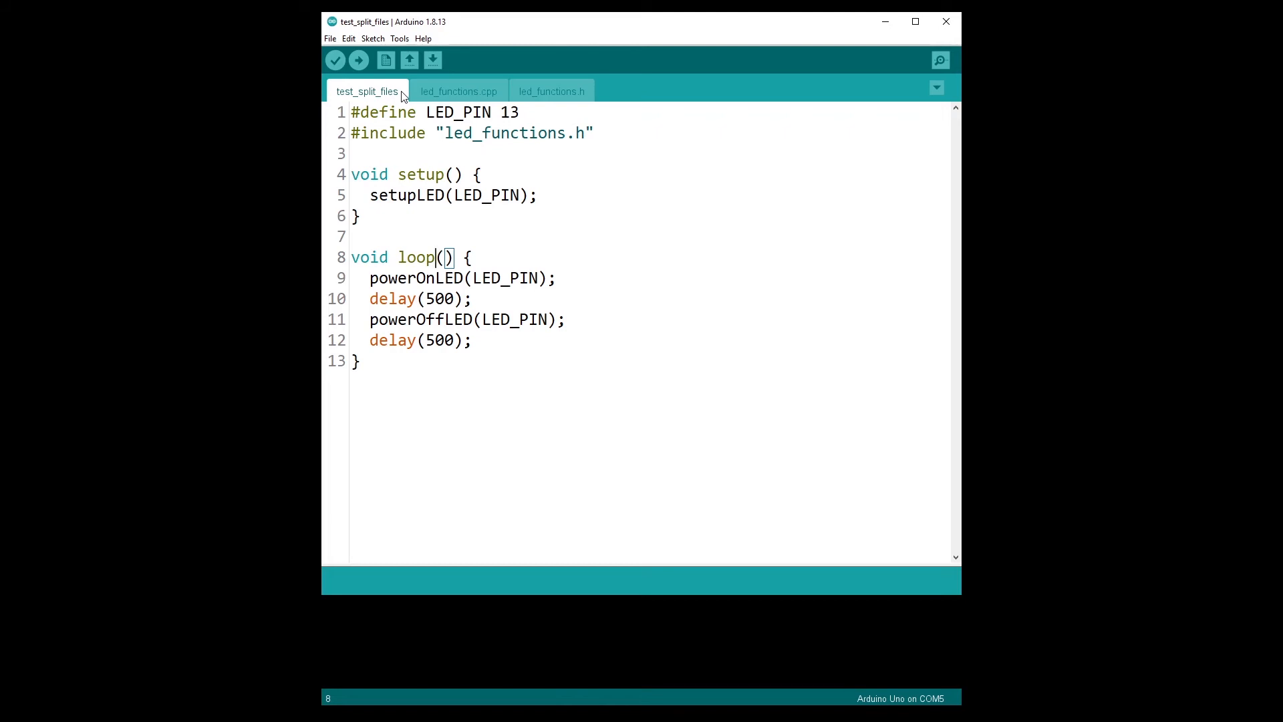
{"action": "mouse_move", "coordinate": [578, 92]}
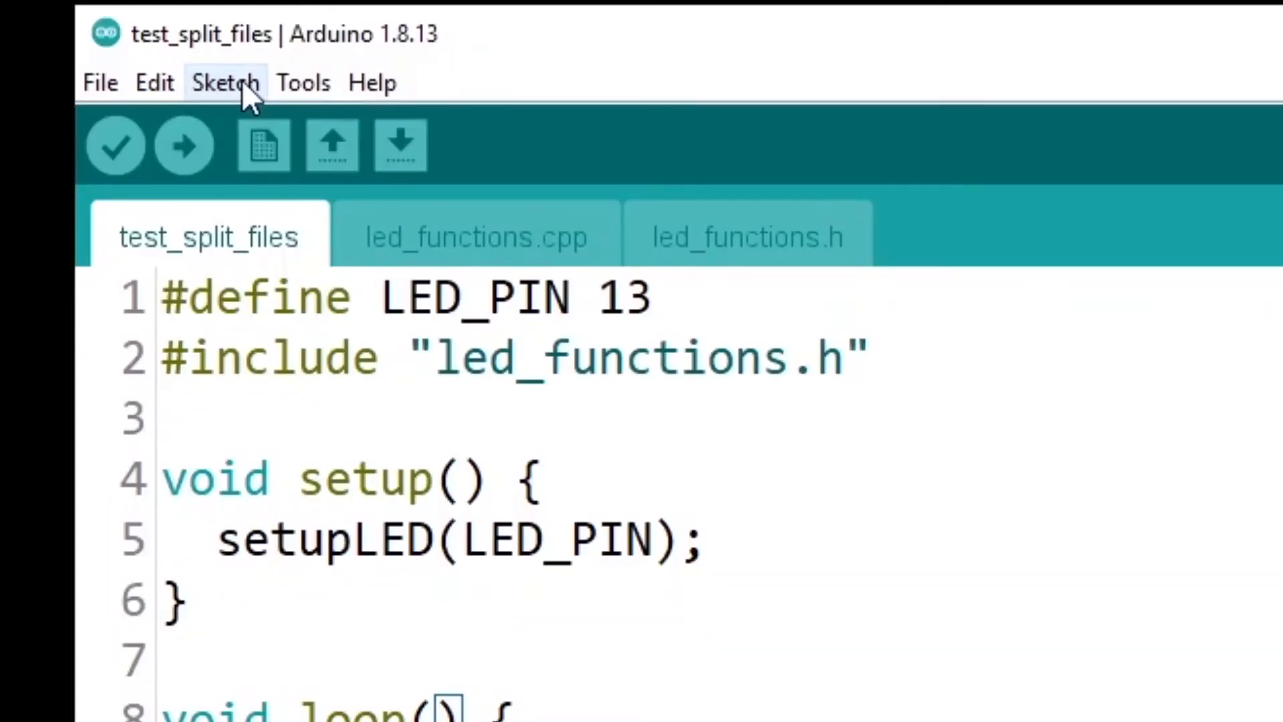
Step: Show the sketch folder, select led_functions.h, then go up to the Arduino sketchbook
{"action": "left_click", "coordinate": [225, 82]}
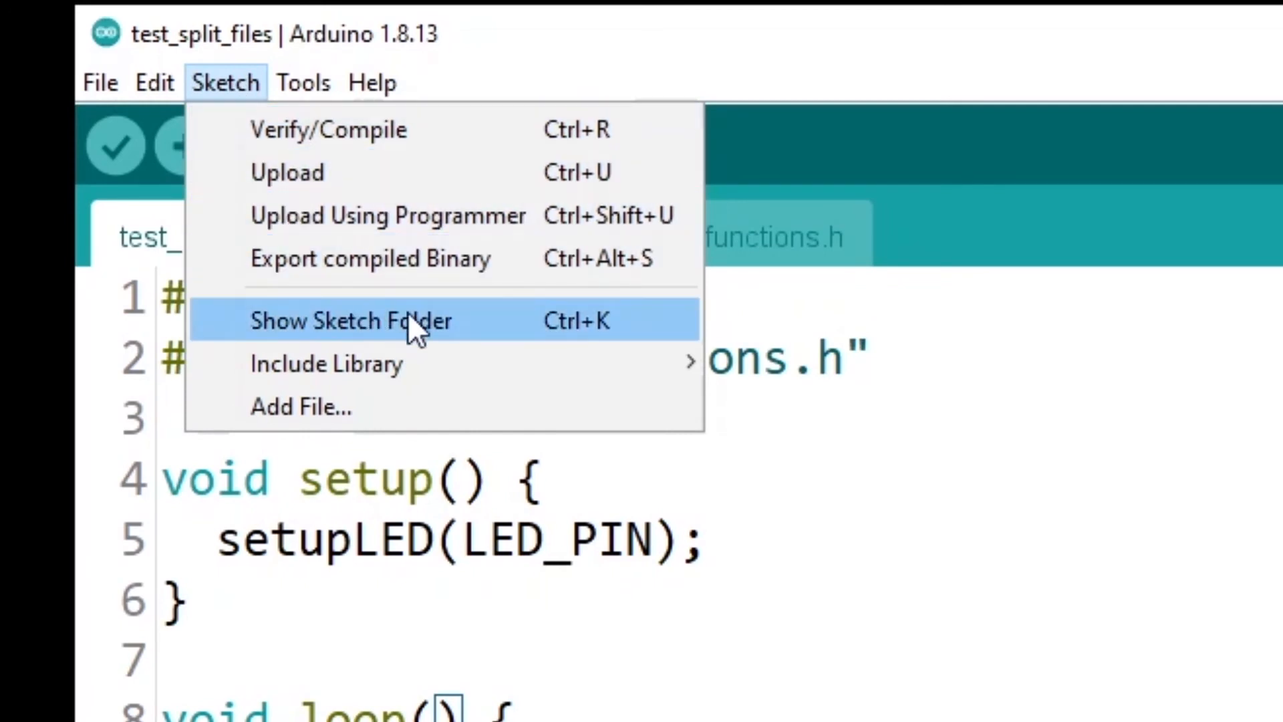
{"action": "mouse_move", "coordinate": [489, 347]}
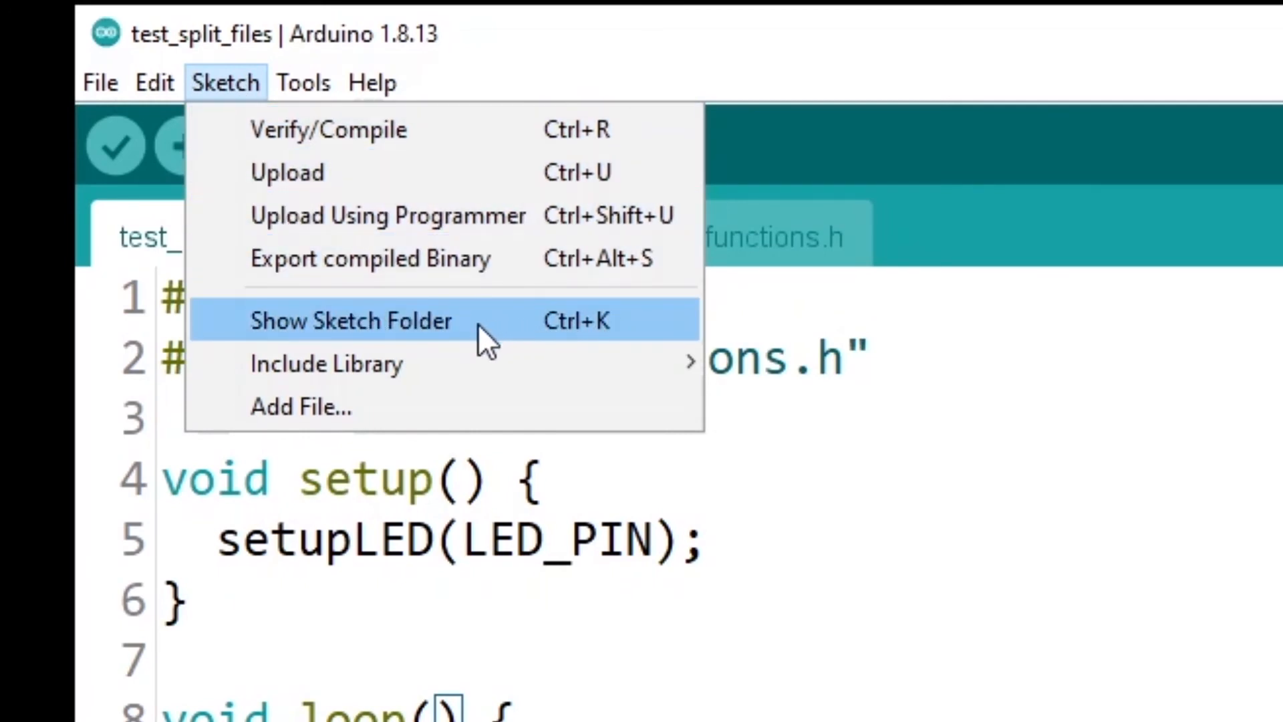
{"action": "left_click", "coordinate": [350, 321]}
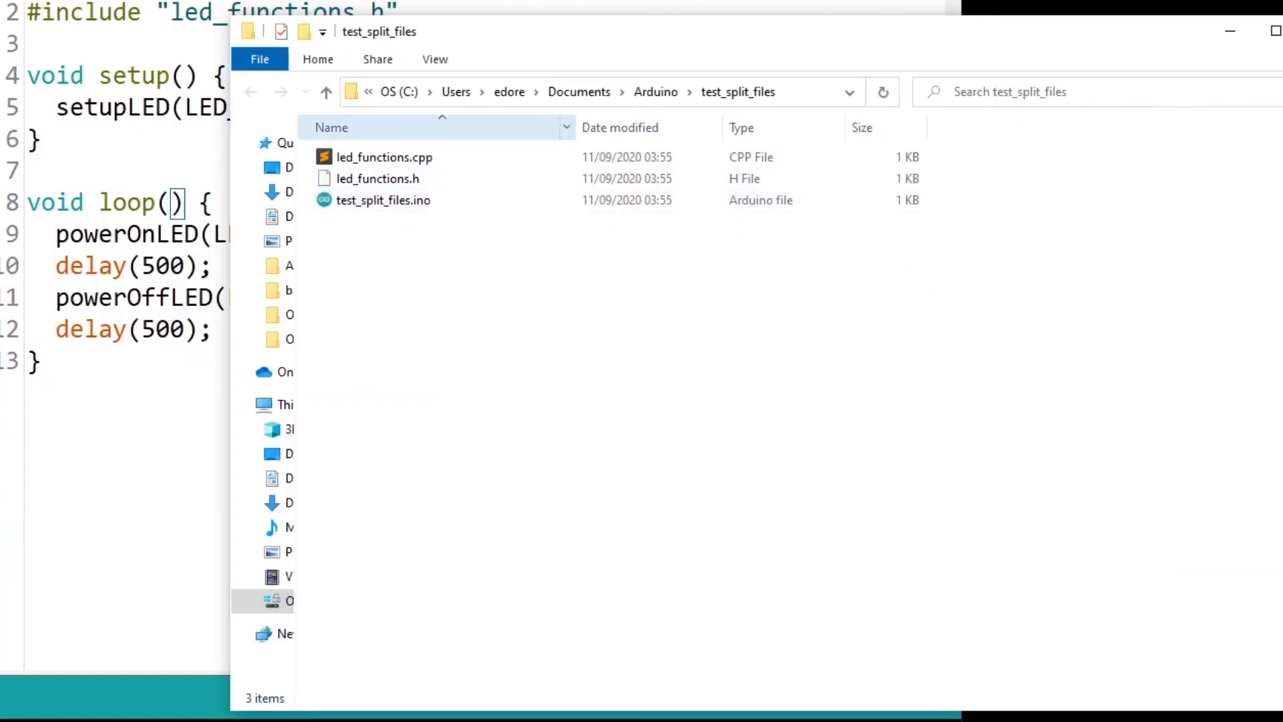
{"action": "mouse_move", "coordinate": [364, 206]}
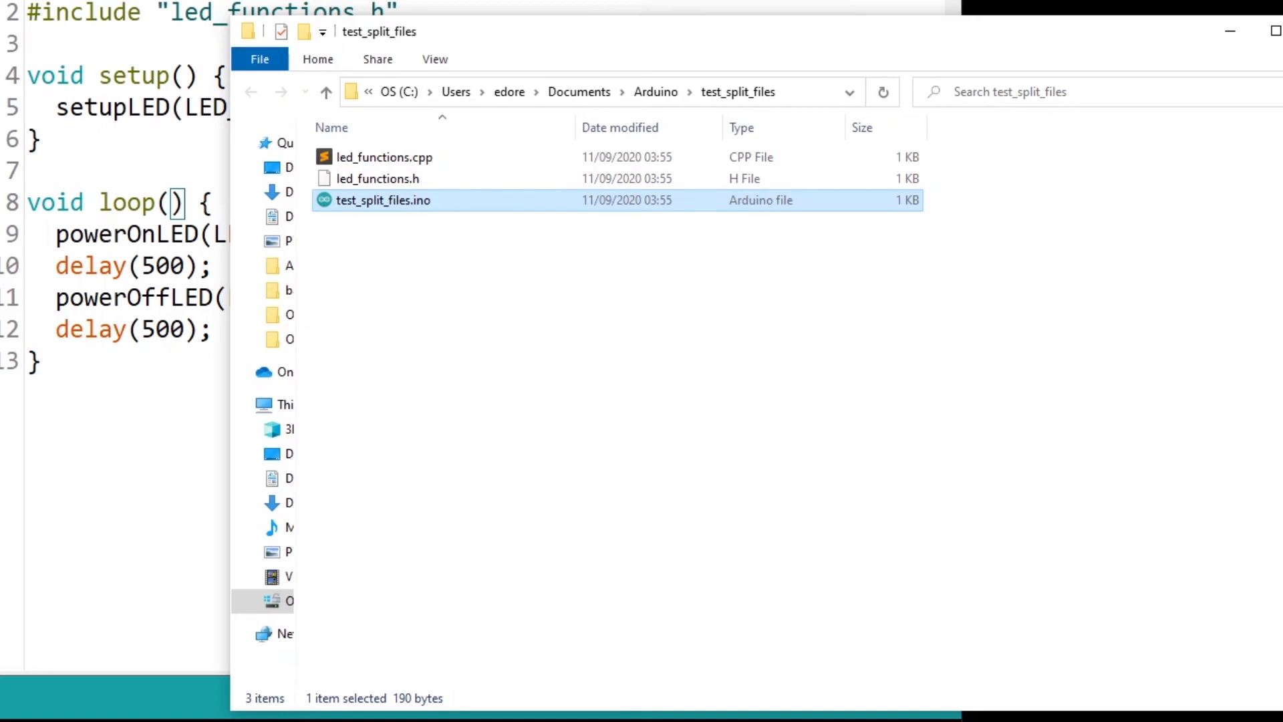
{"action": "mouse_move", "coordinate": [417, 213]}
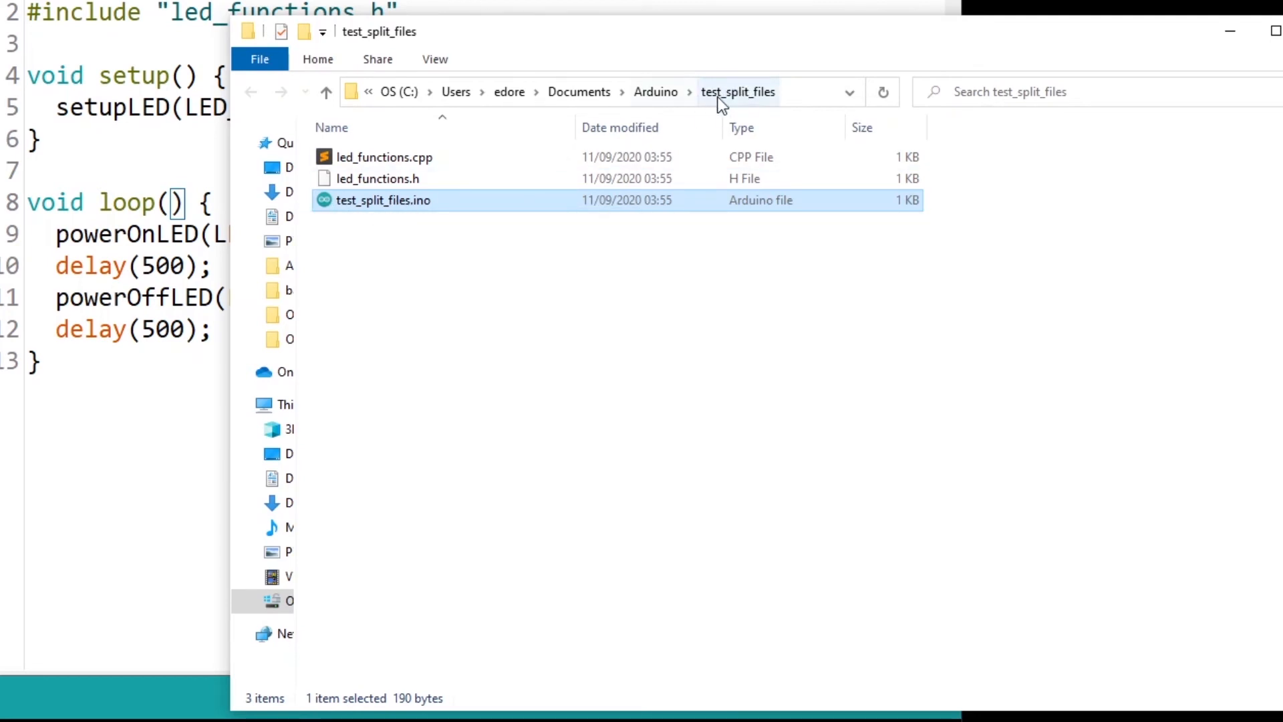
{"action": "mouse_move", "coordinate": [766, 100]}
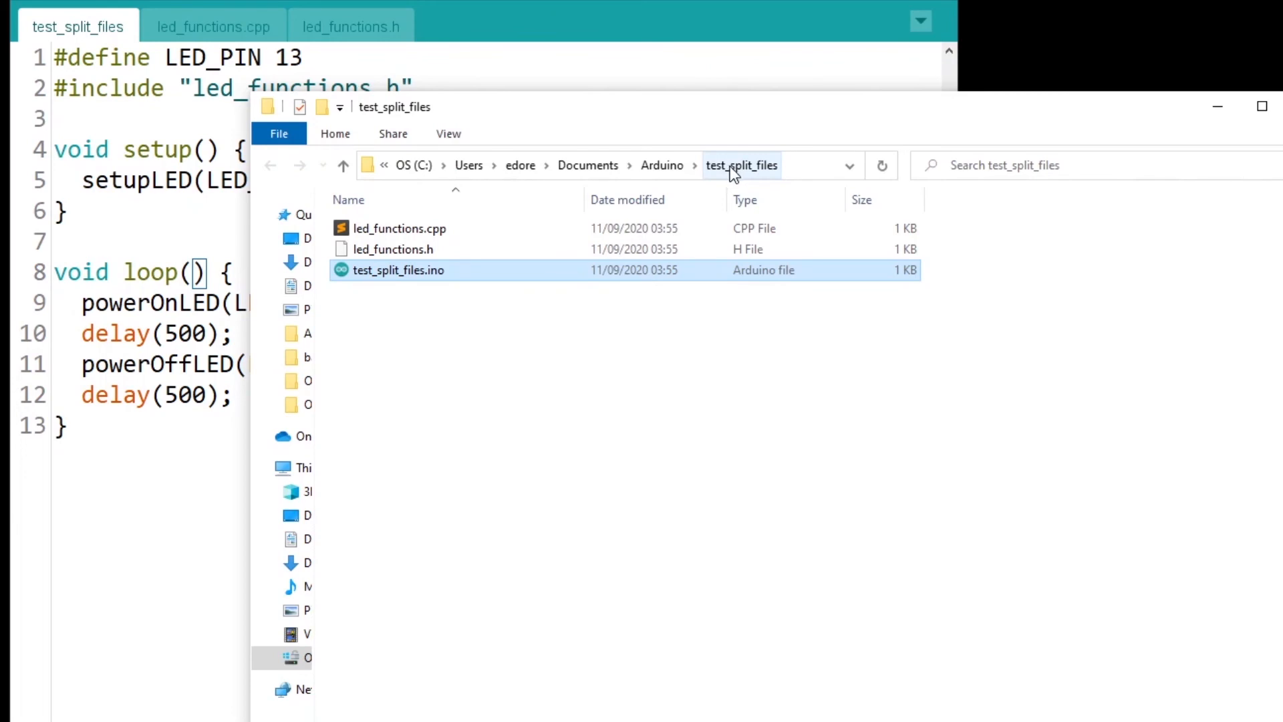
{"action": "mouse_move", "coordinate": [436, 277]}
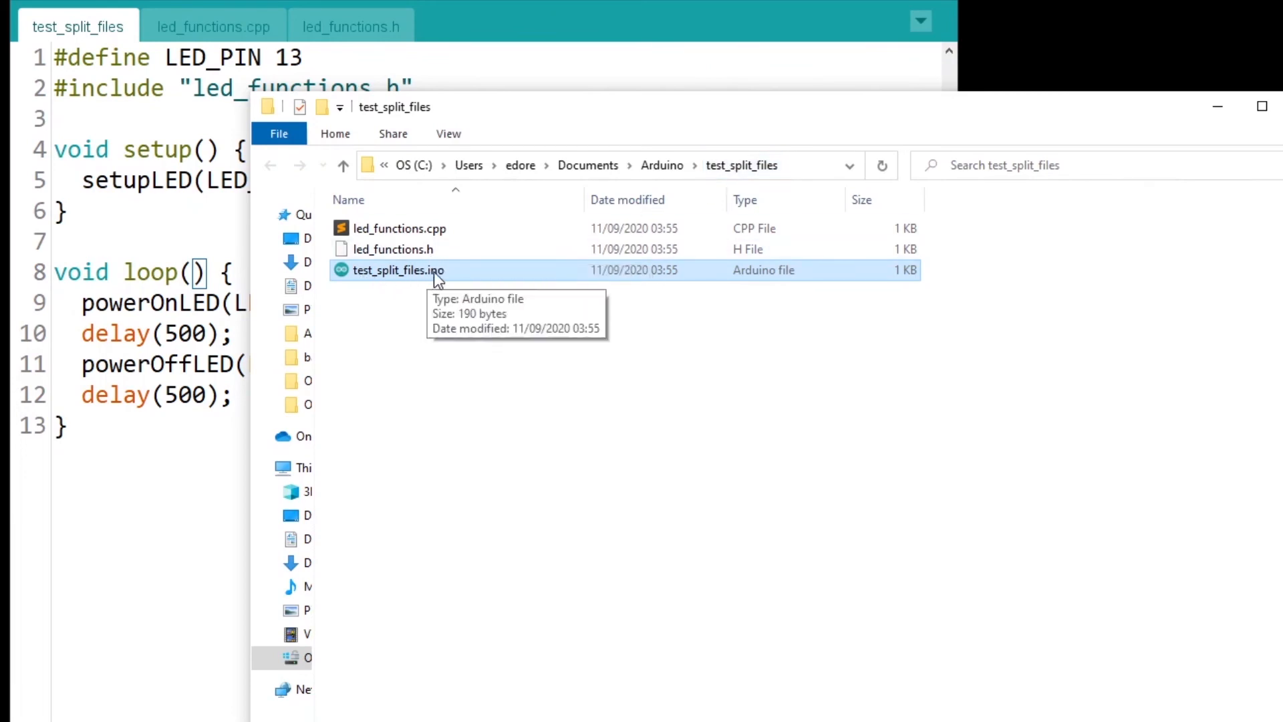
{"action": "mouse_move", "coordinate": [445, 277]}
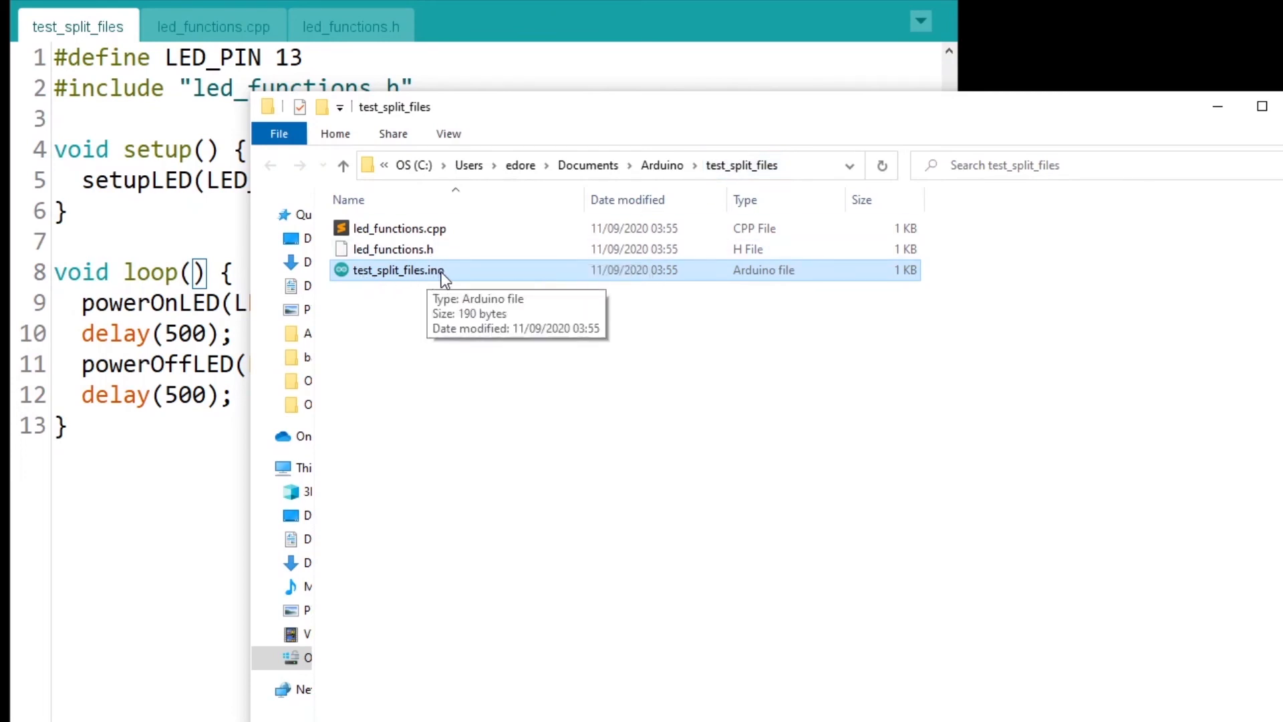
{"action": "mouse_move", "coordinate": [401, 251]}
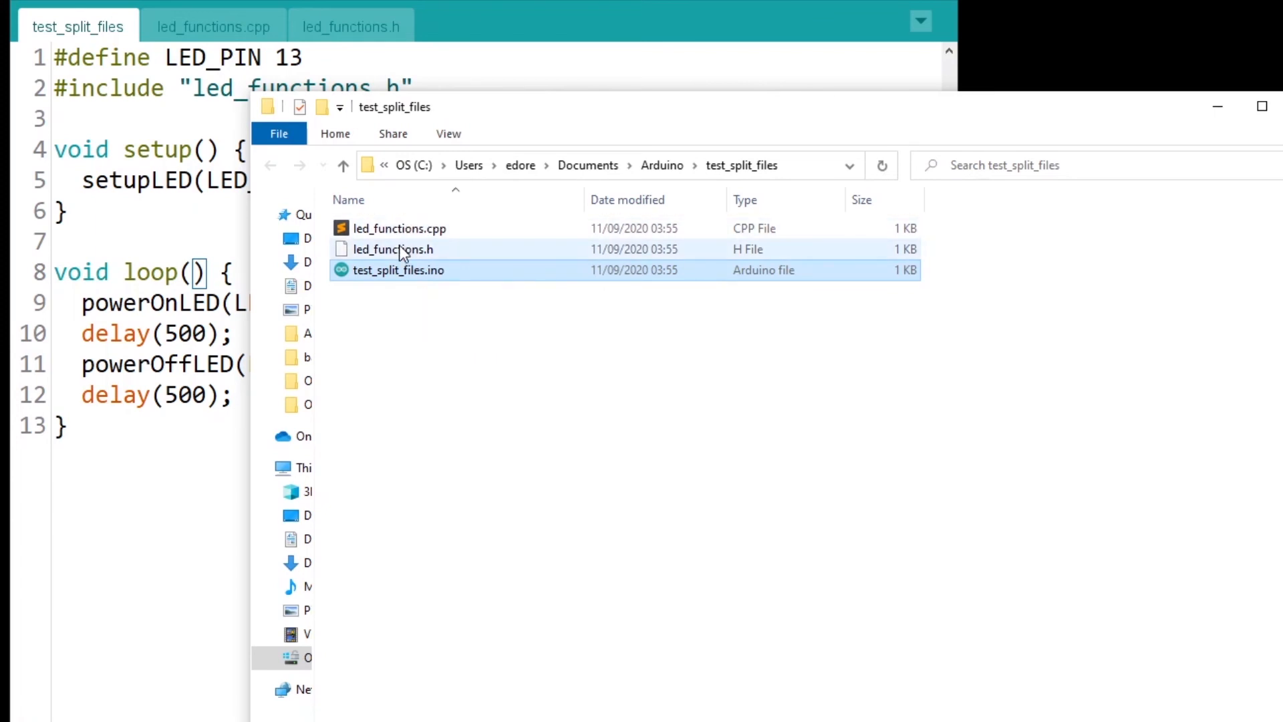
{"action": "left_click", "coordinate": [393, 249]}
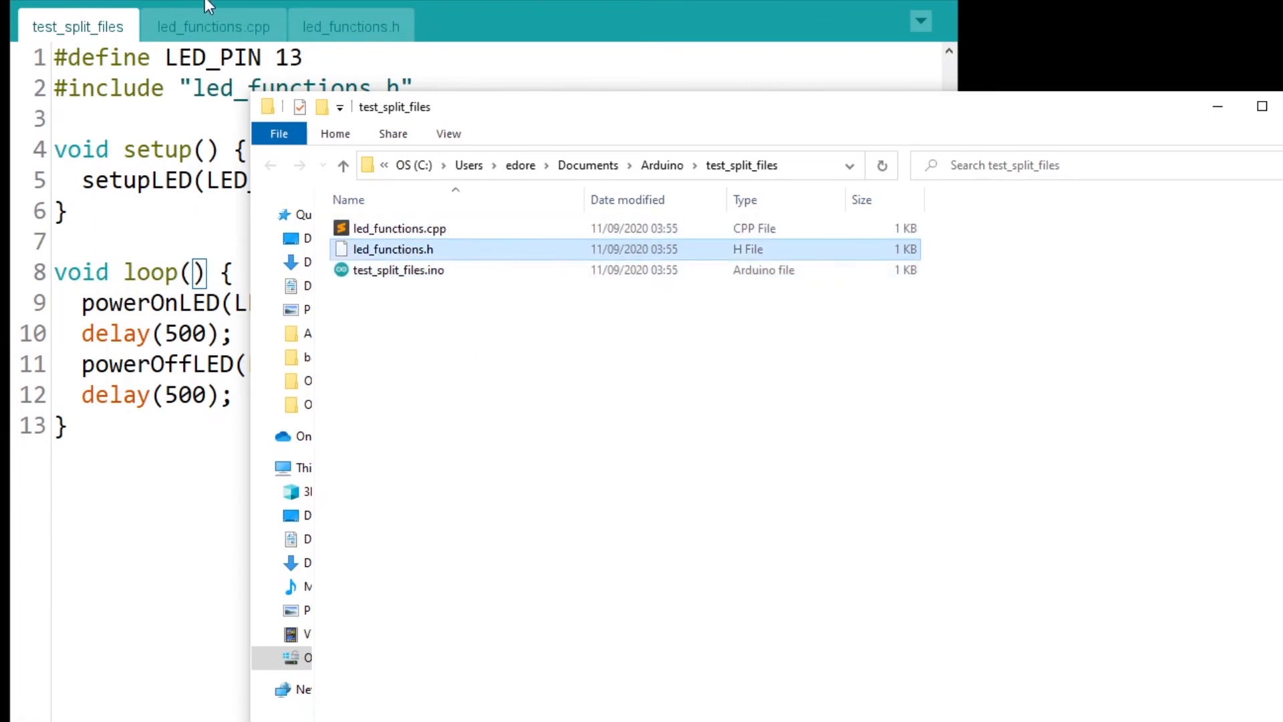
{"action": "mouse_move", "coordinate": [320, 35]}
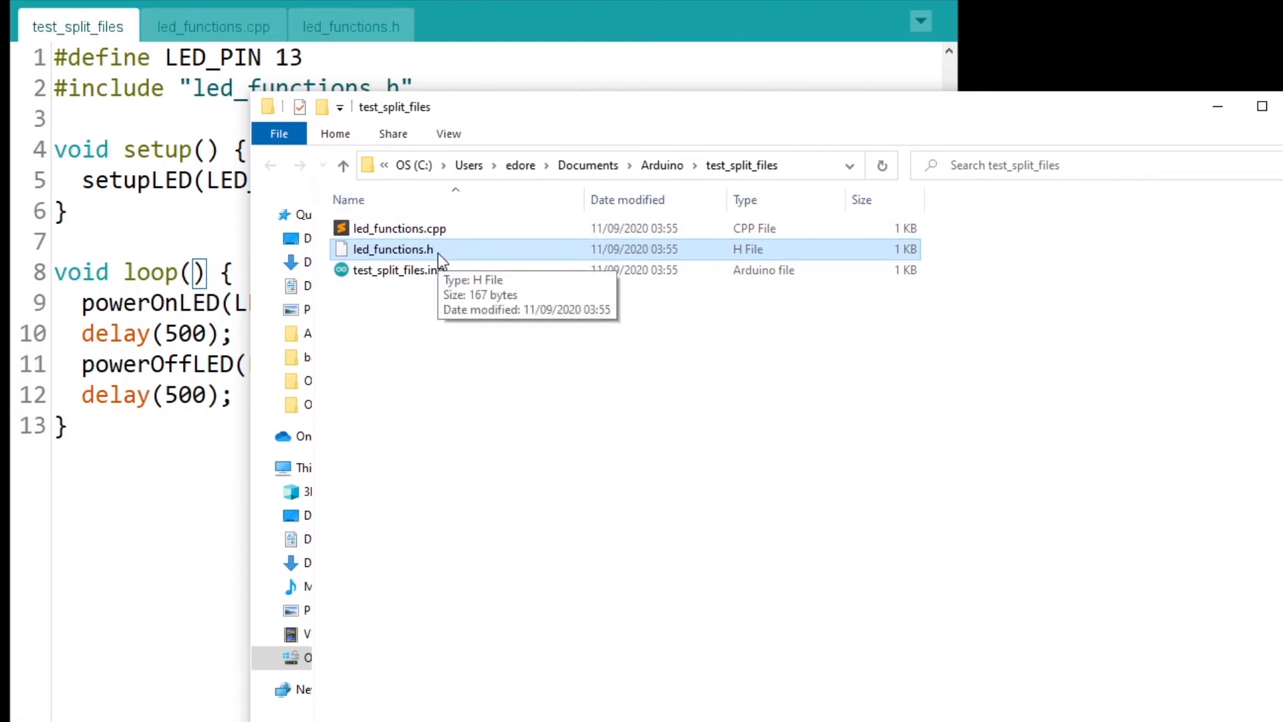
{"action": "left_click", "coordinate": [399, 229]}
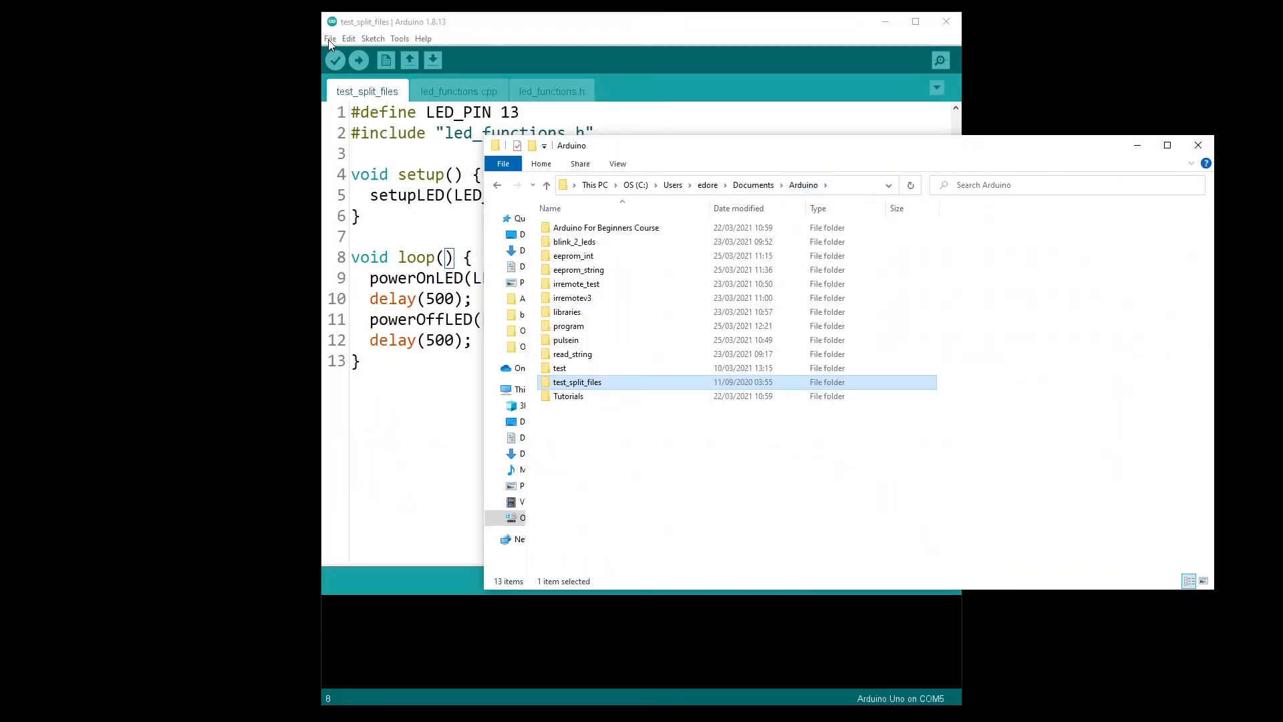
{"action": "left_click", "coordinate": [330, 38]}
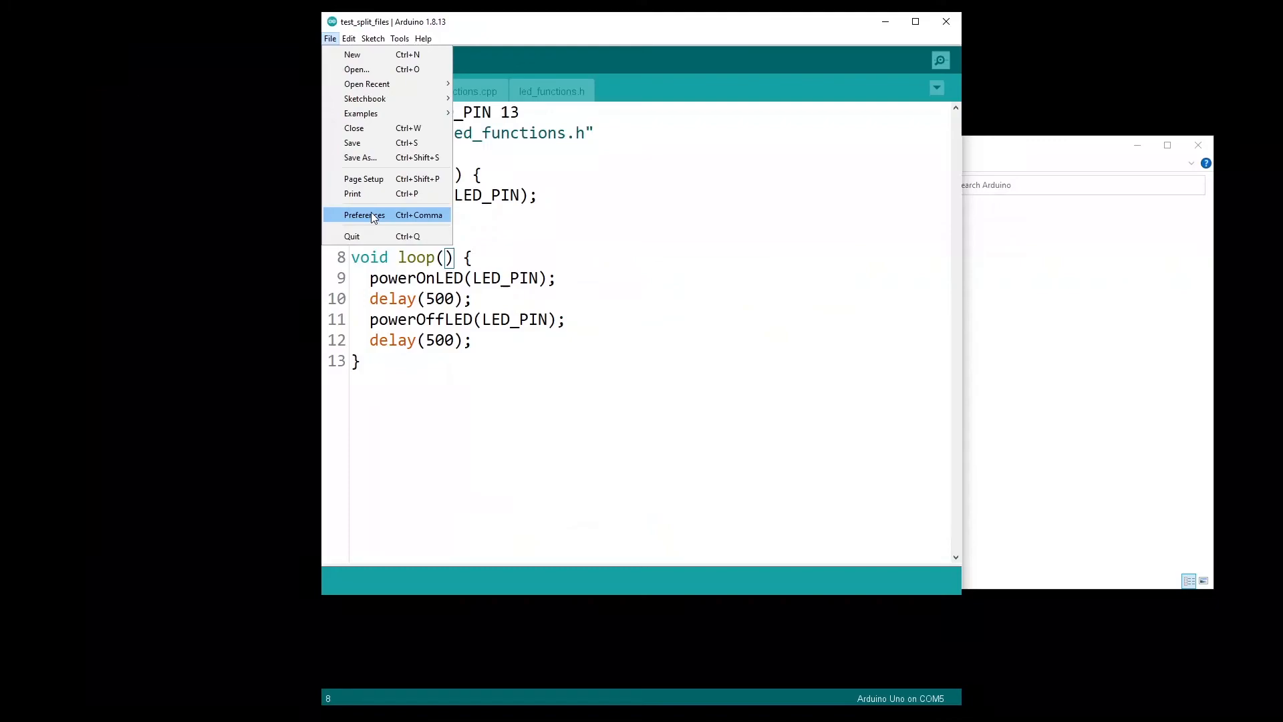
{"action": "left_click", "coordinate": [364, 214]}
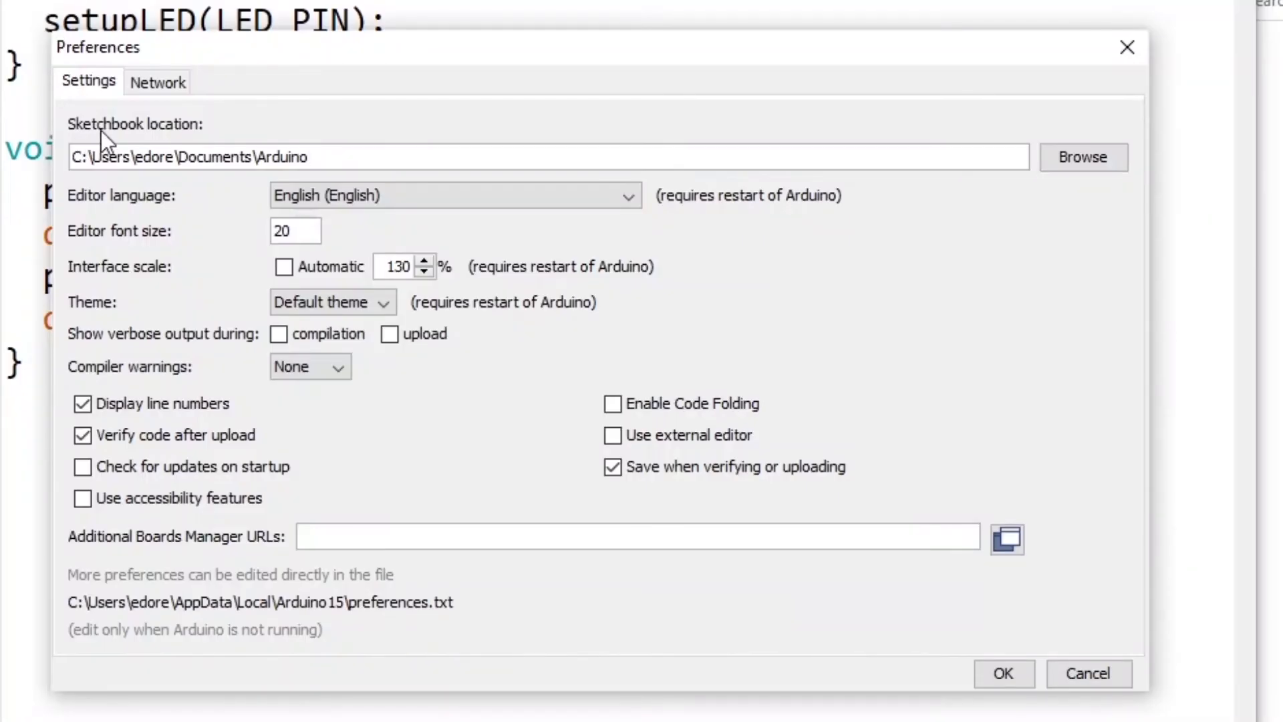
{"action": "left_click", "coordinate": [263, 157]}
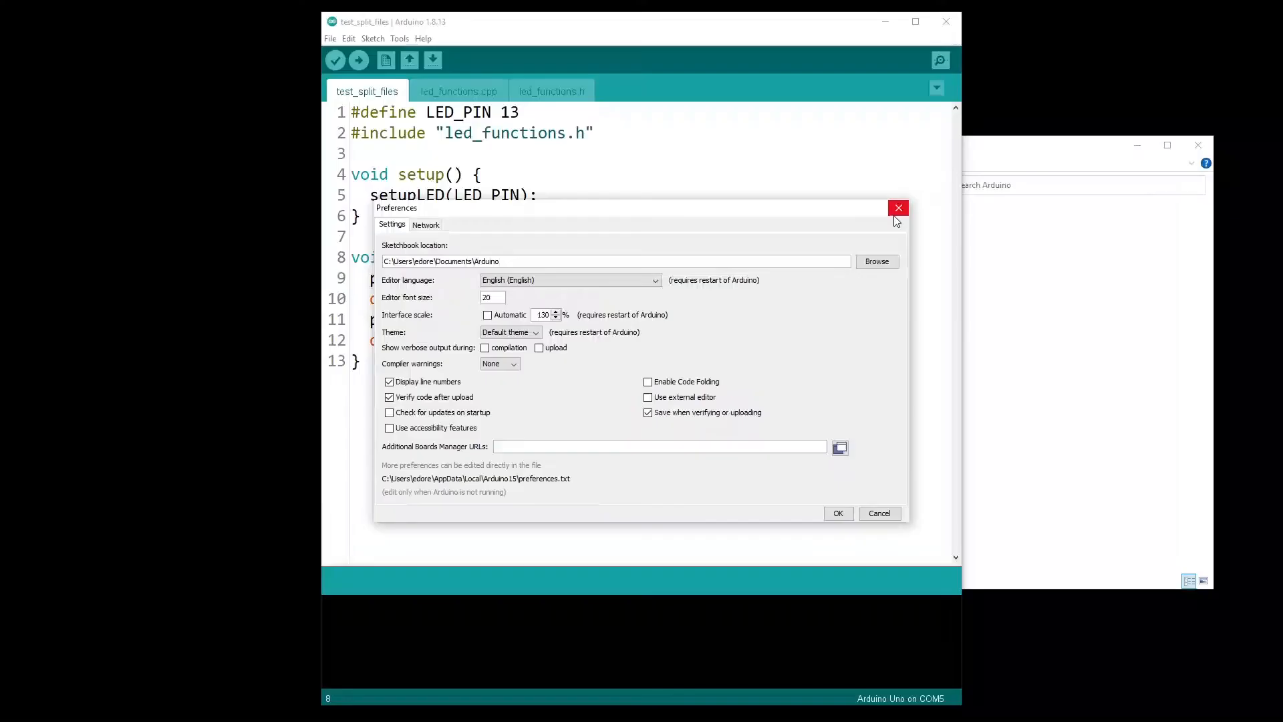
{"action": "left_click", "coordinate": [898, 208]}
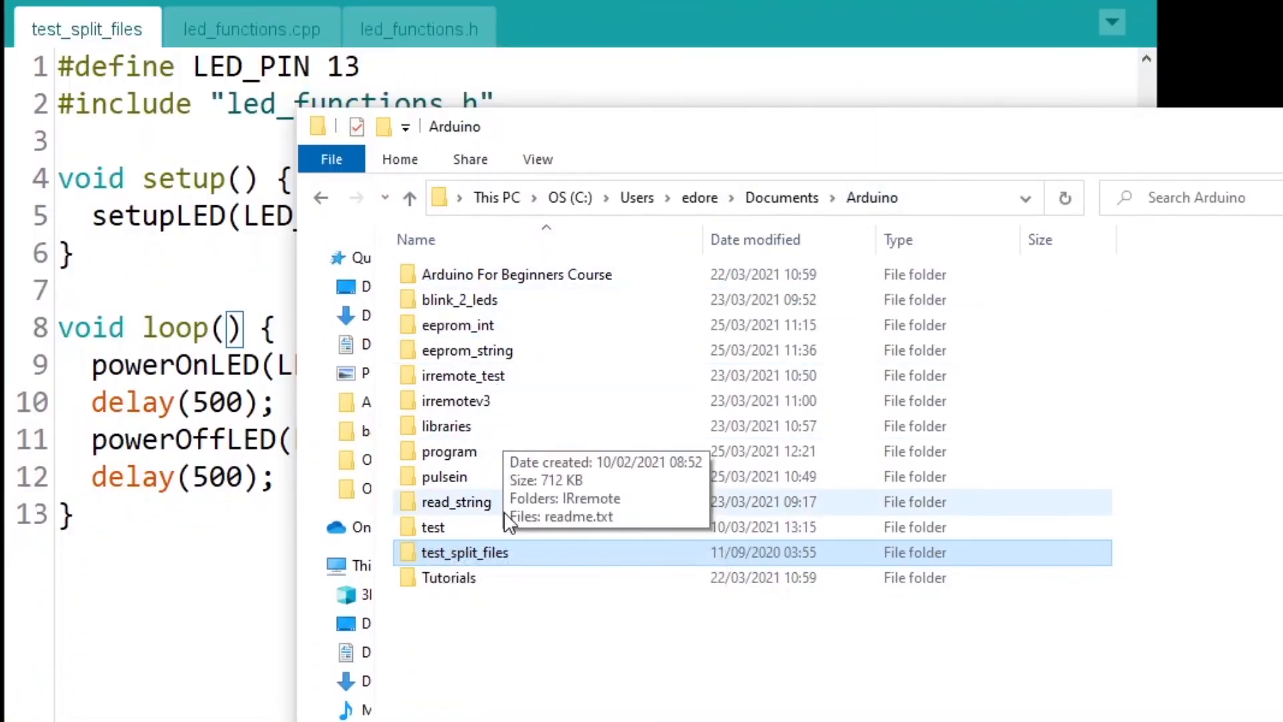
Step: Open the libraries folder showing IRremote and readme.txt
{"action": "left_click", "coordinate": [446, 426]}
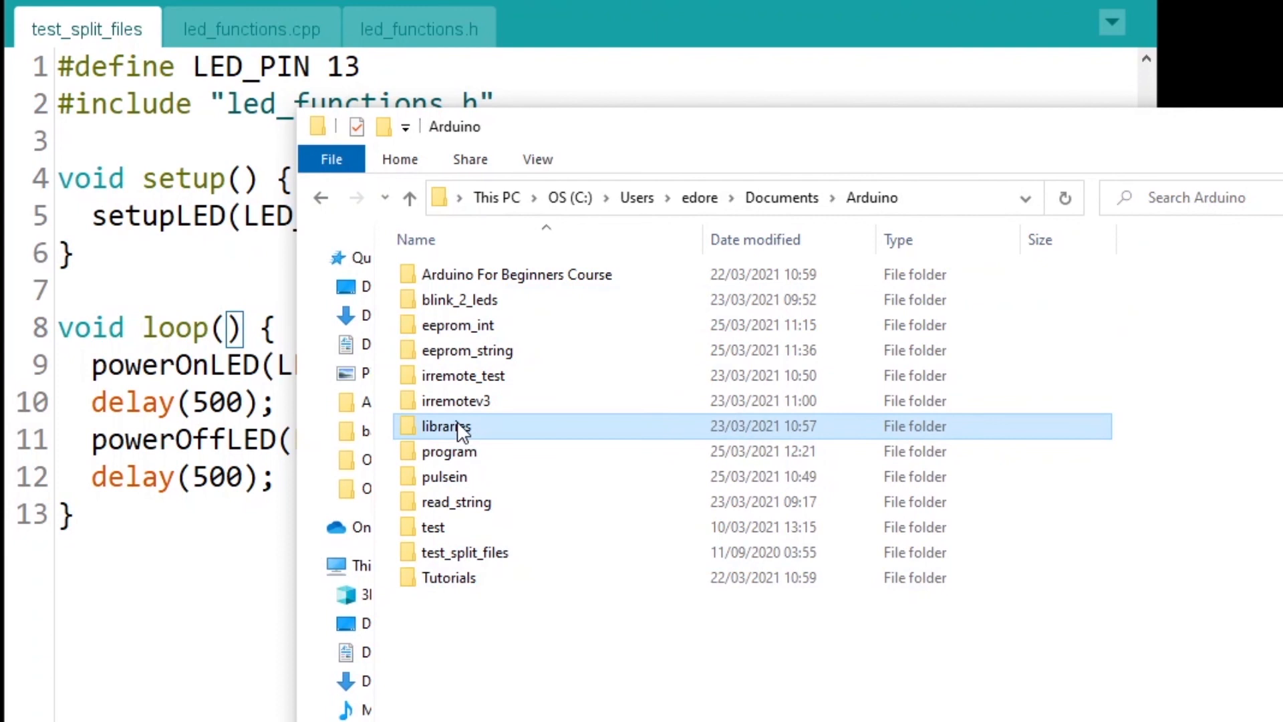
{"action": "double_click", "coordinate": [445, 426]}
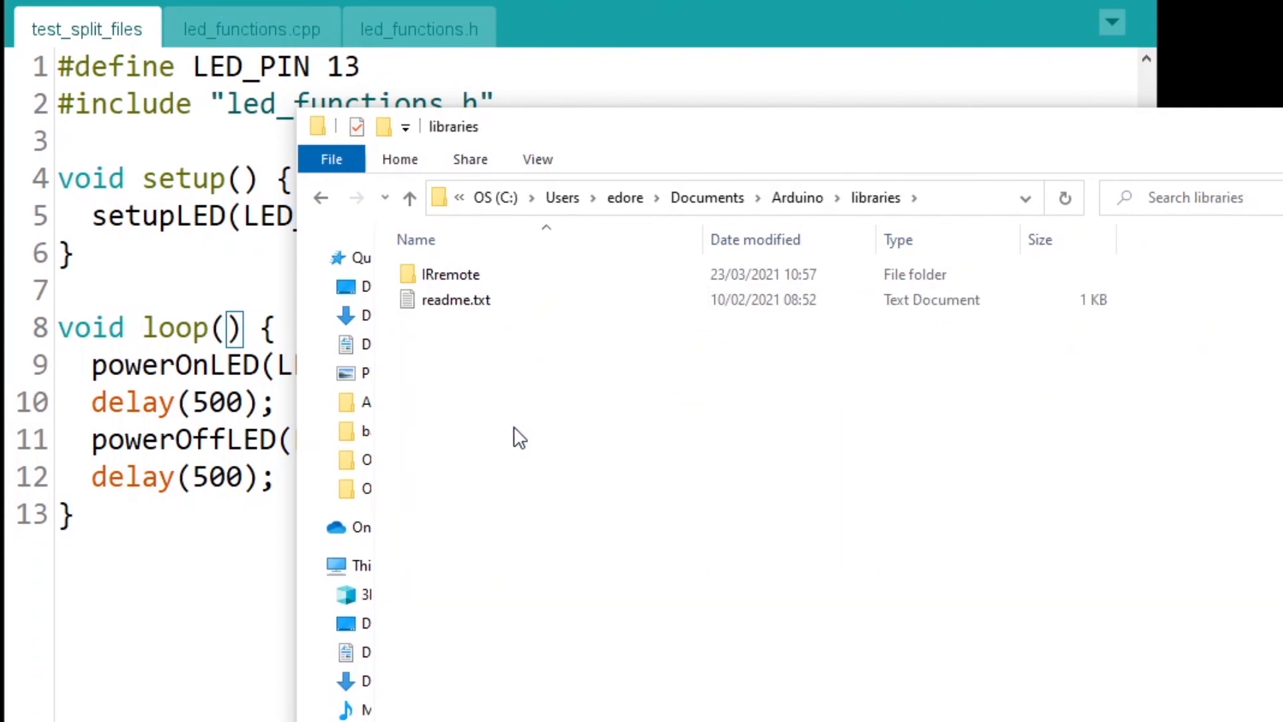
{"action": "mouse_move", "coordinate": [553, 438]}
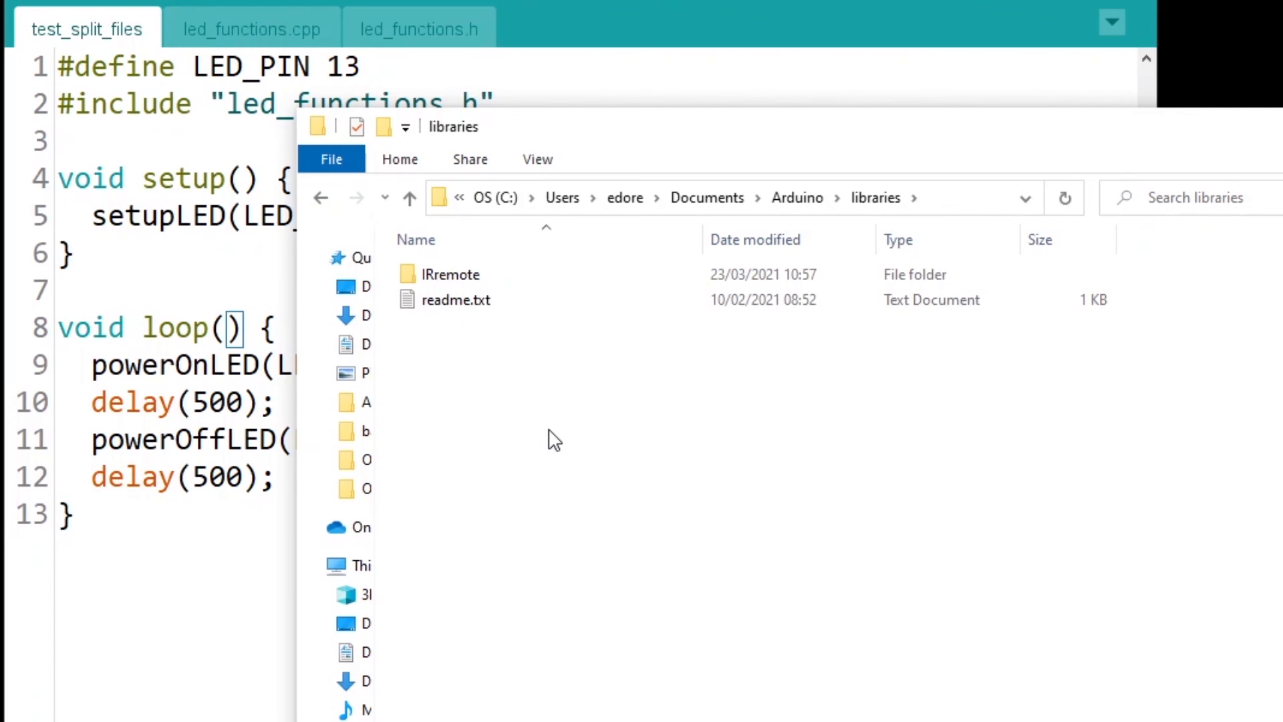
{"action": "mouse_move", "coordinate": [307, 175]}
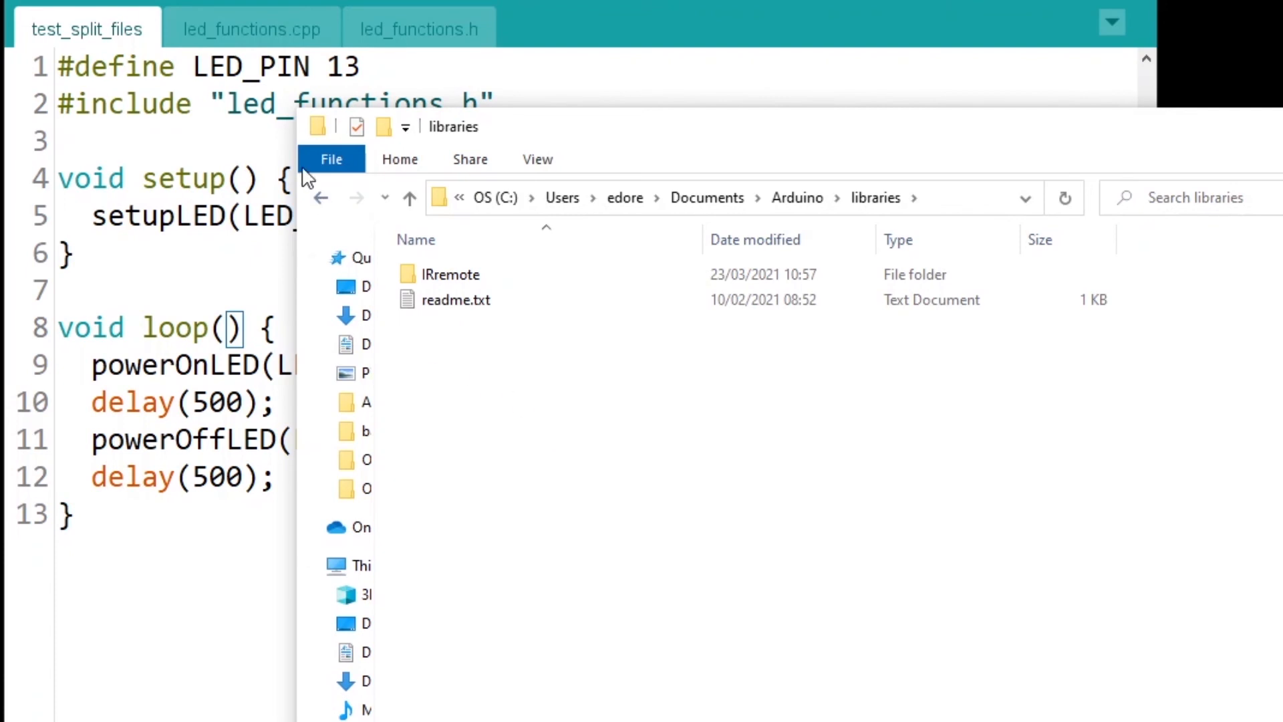
{"action": "mouse_move", "coordinate": [111, 44]}
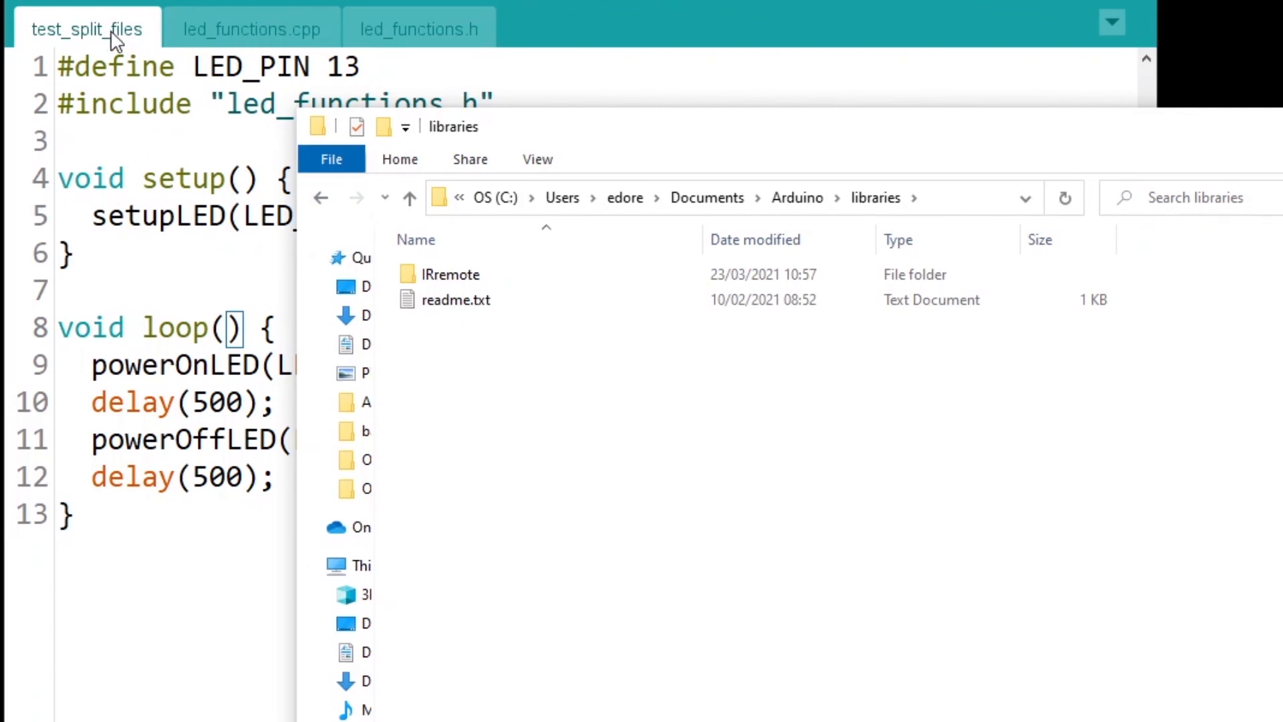
{"action": "mouse_move", "coordinate": [567, 544]}
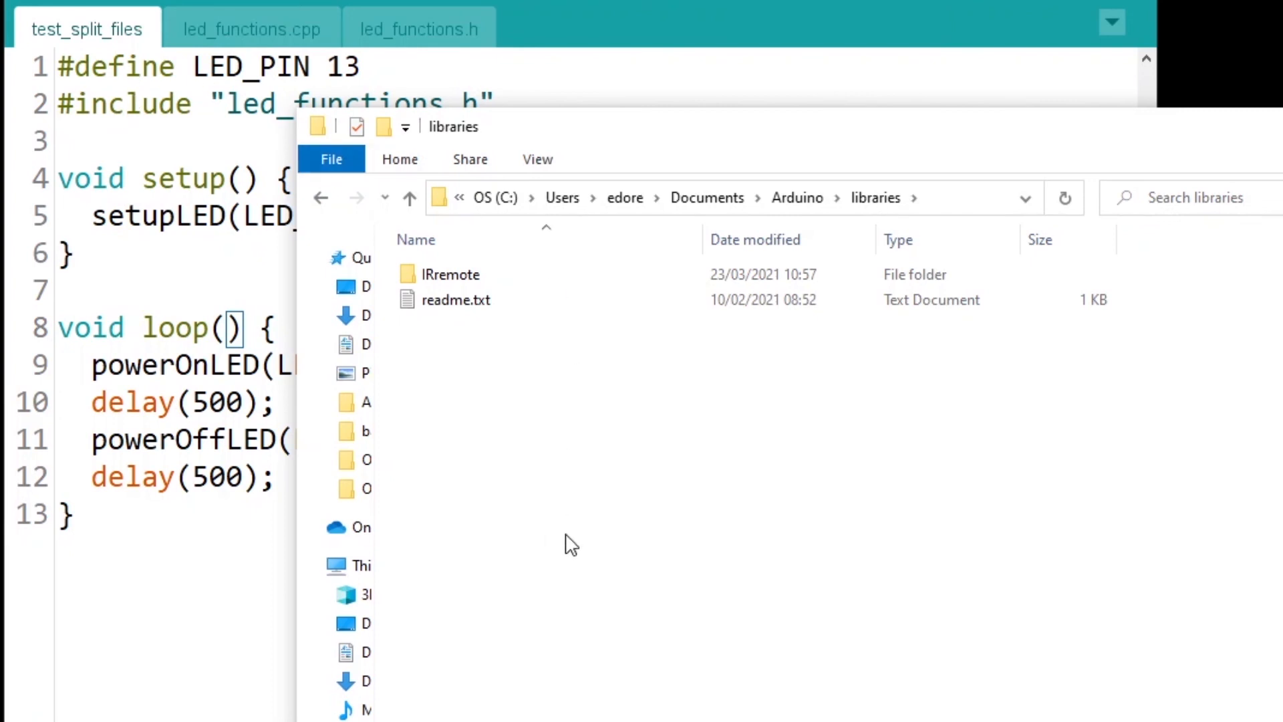